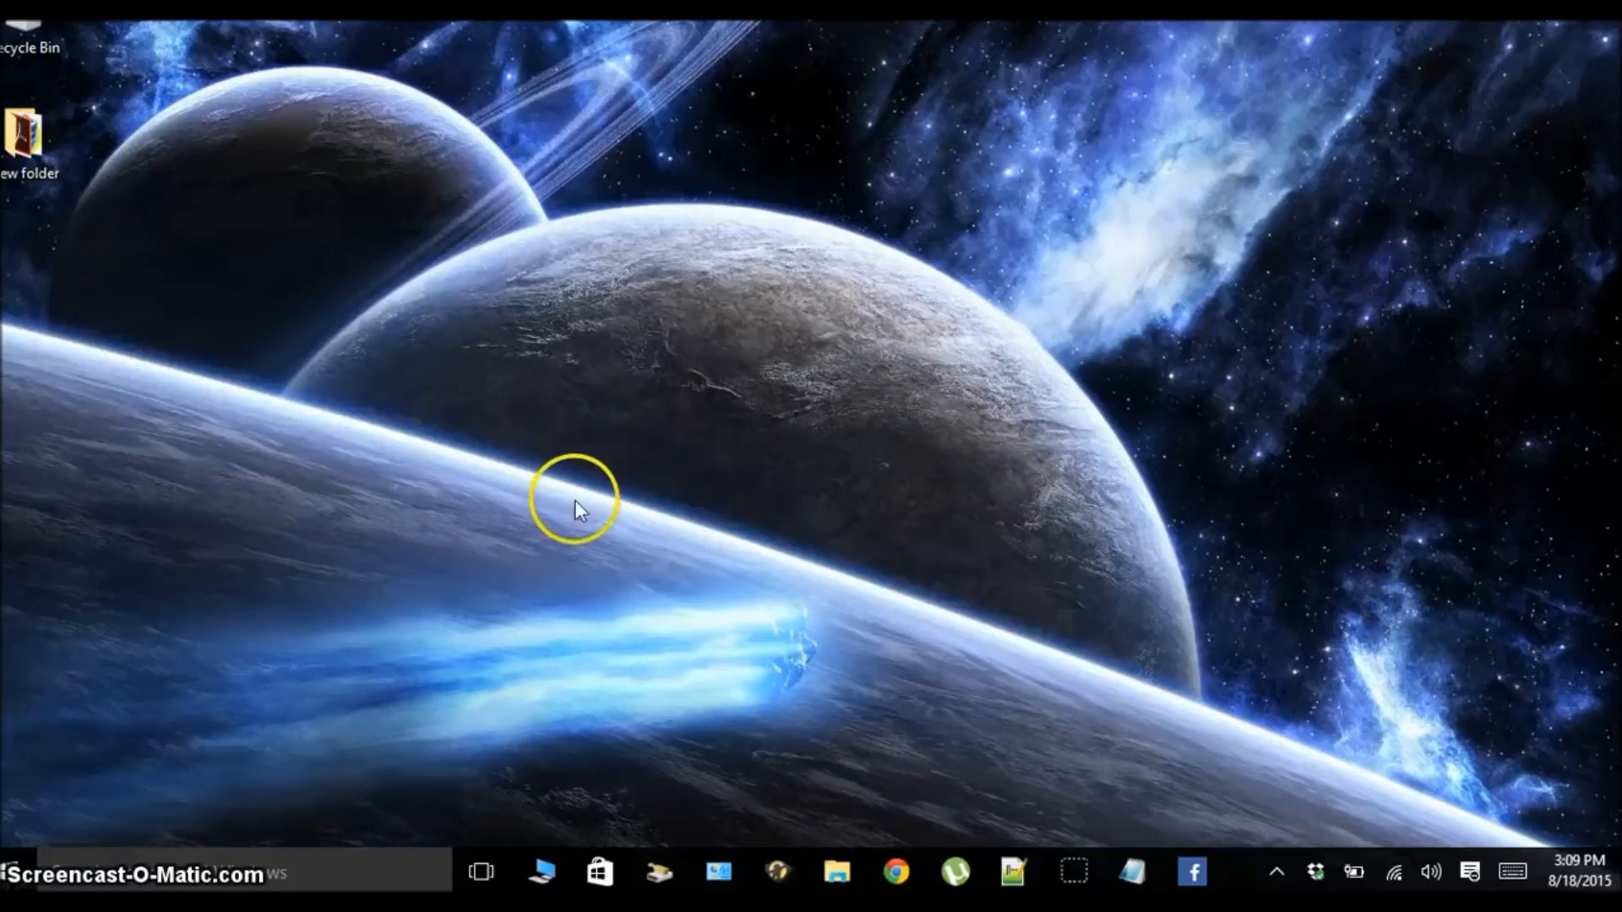
Step: Go from the taskbar into Control Panel's Hardware and Sound category
{"action": "left_click", "coordinate": [717, 872]}
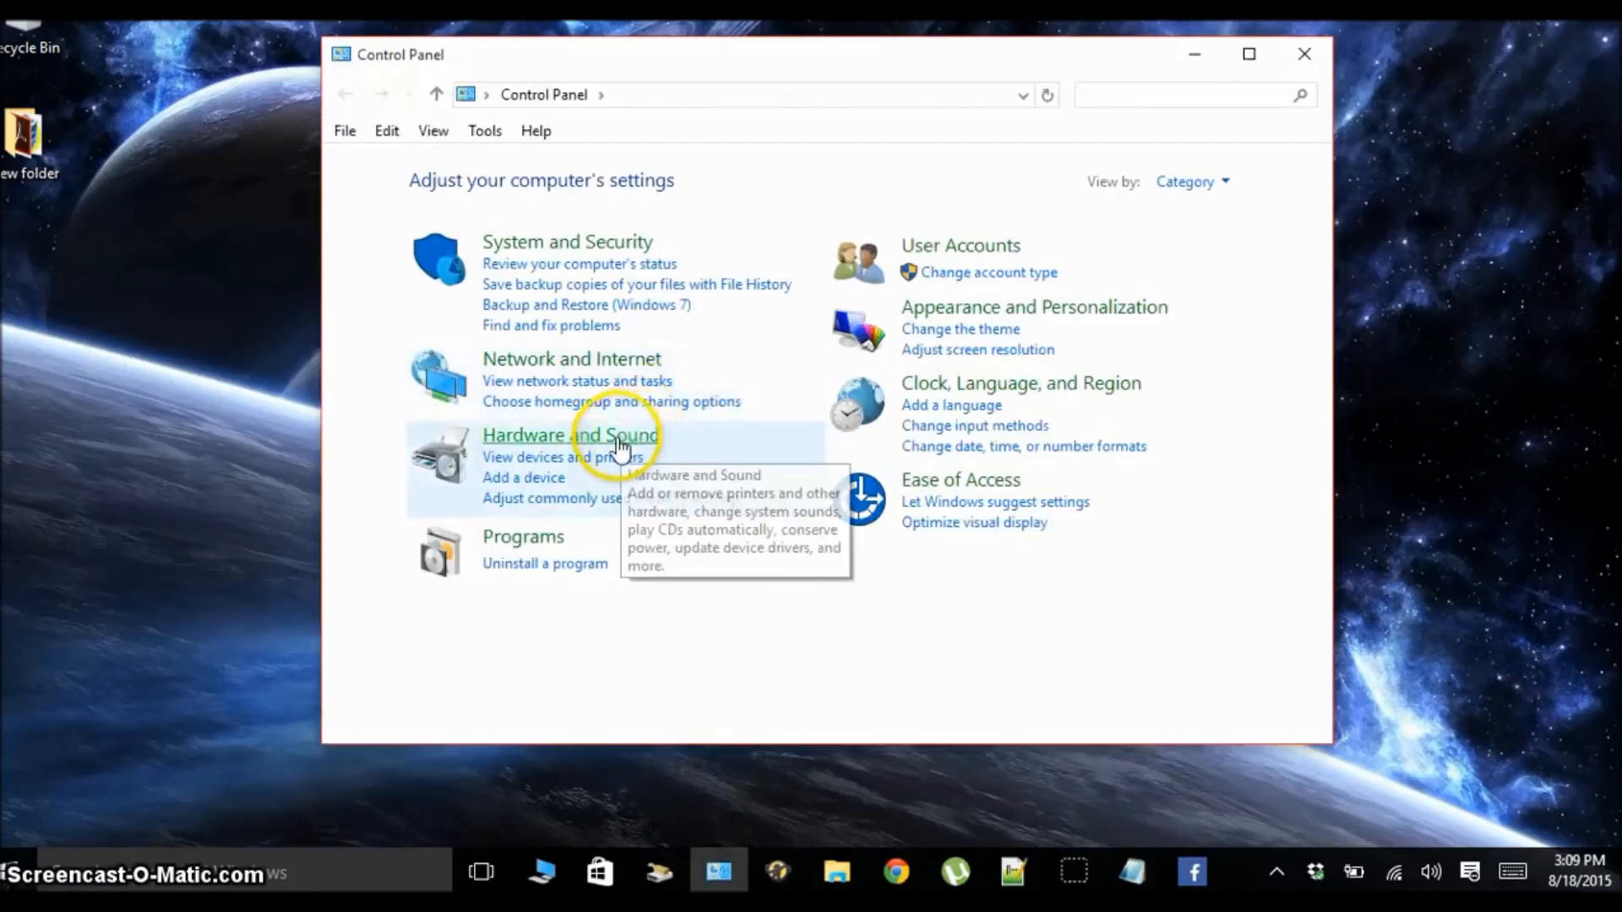
{"action": "left_click", "coordinate": [569, 435]}
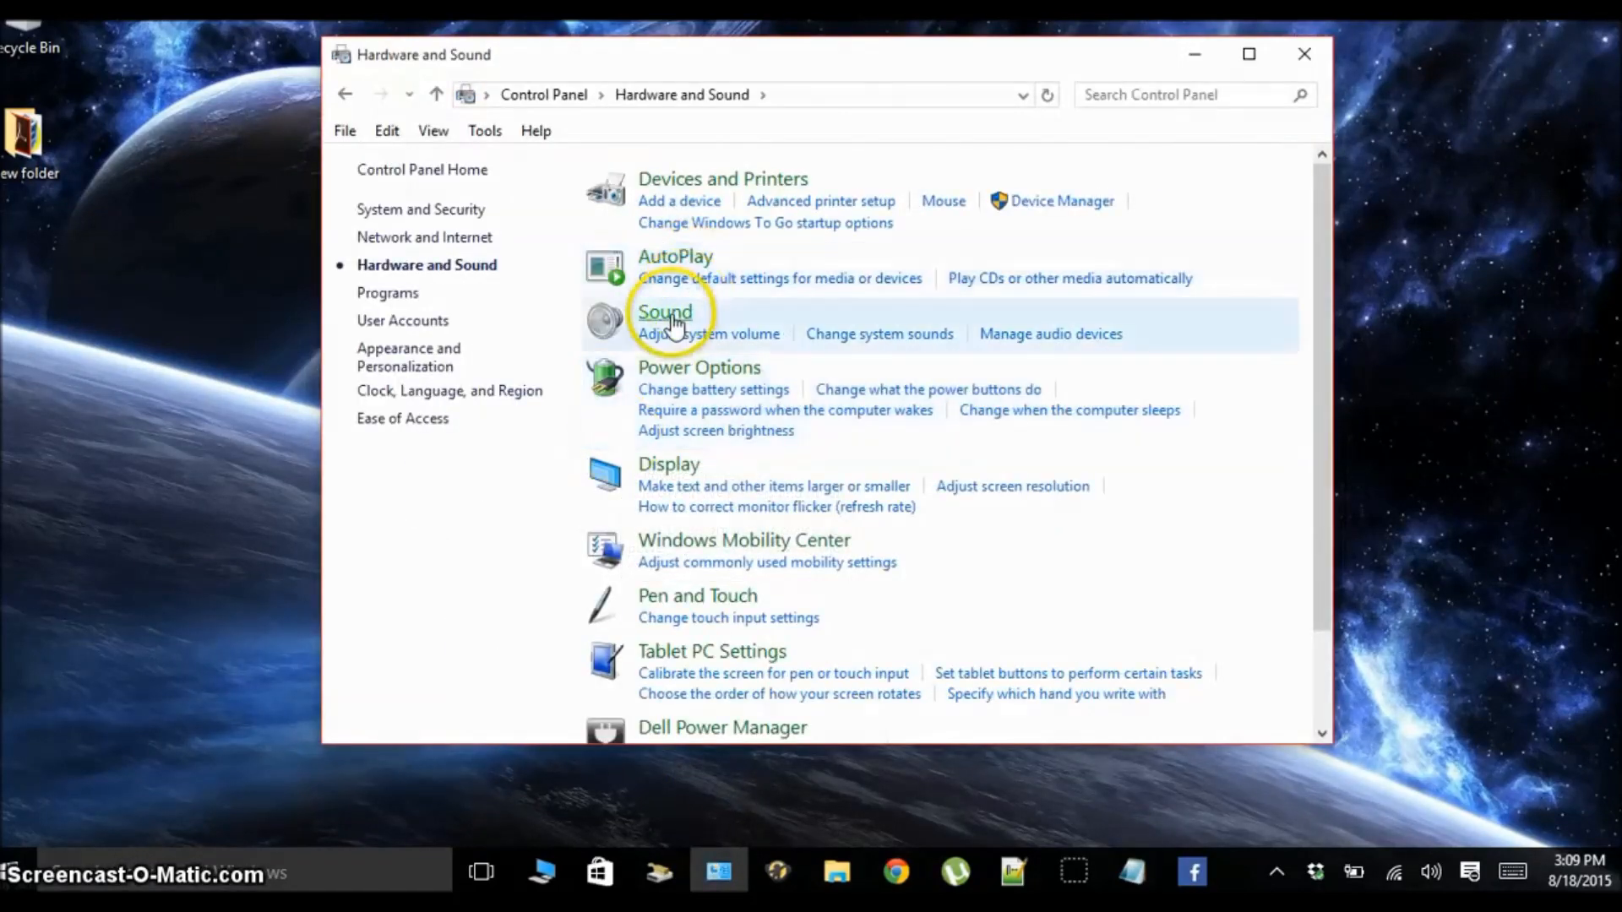
Step: Bring up the Speakers / Headphones playback device's Properties from the Sound dialog
{"action": "left_click", "coordinate": [664, 311]}
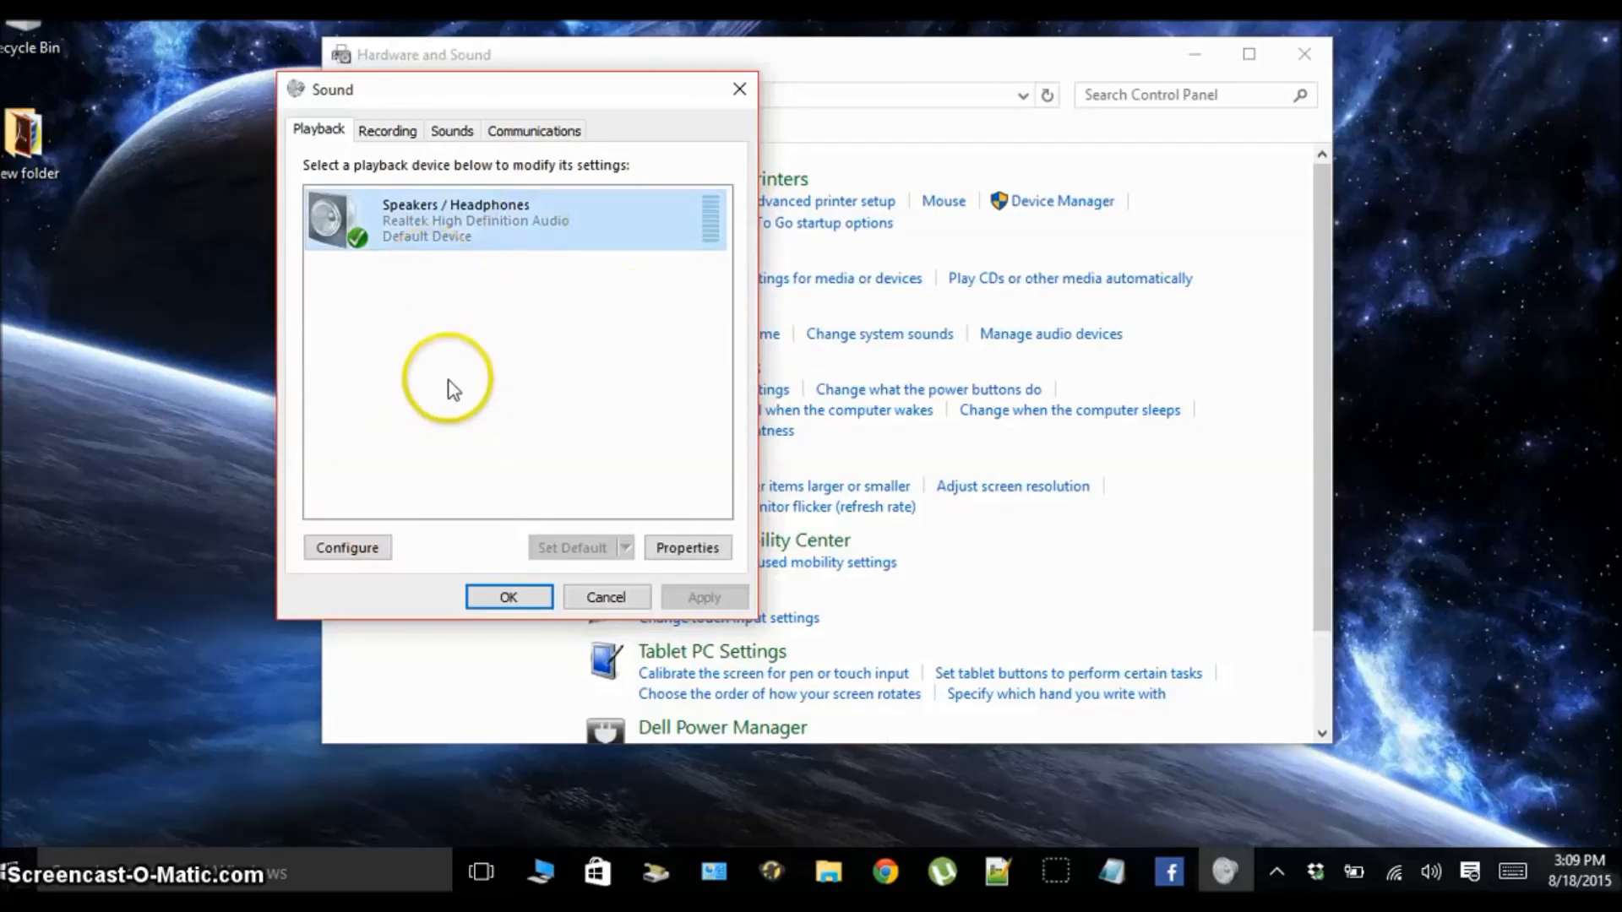
{"action": "mouse_move", "coordinate": [493, 315]}
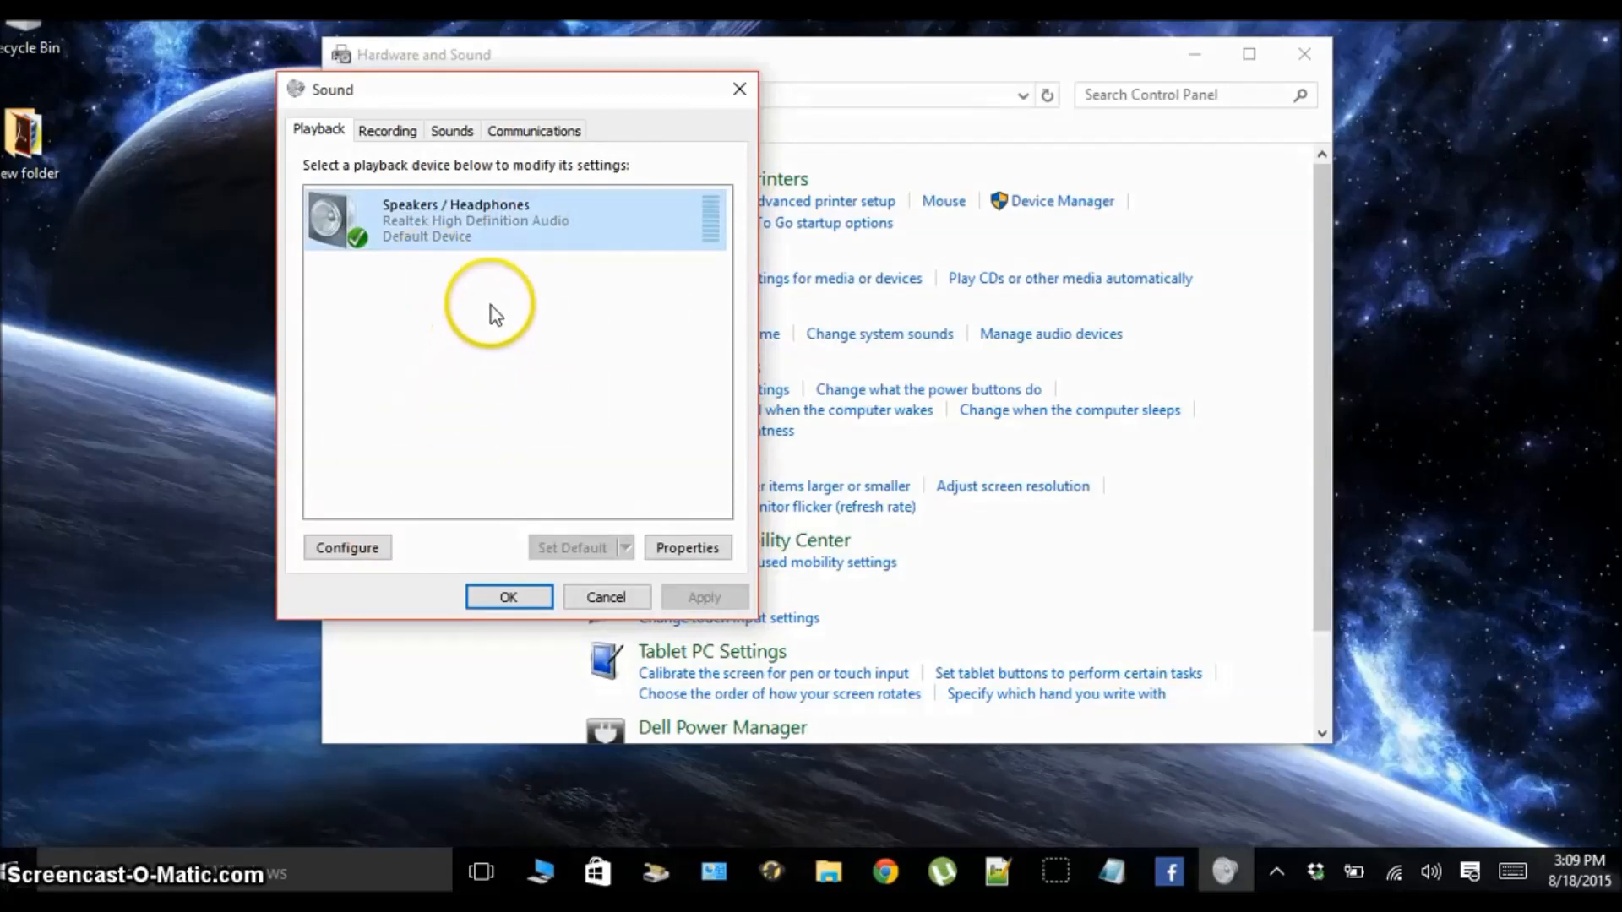
{"action": "mouse_move", "coordinate": [719, 223]}
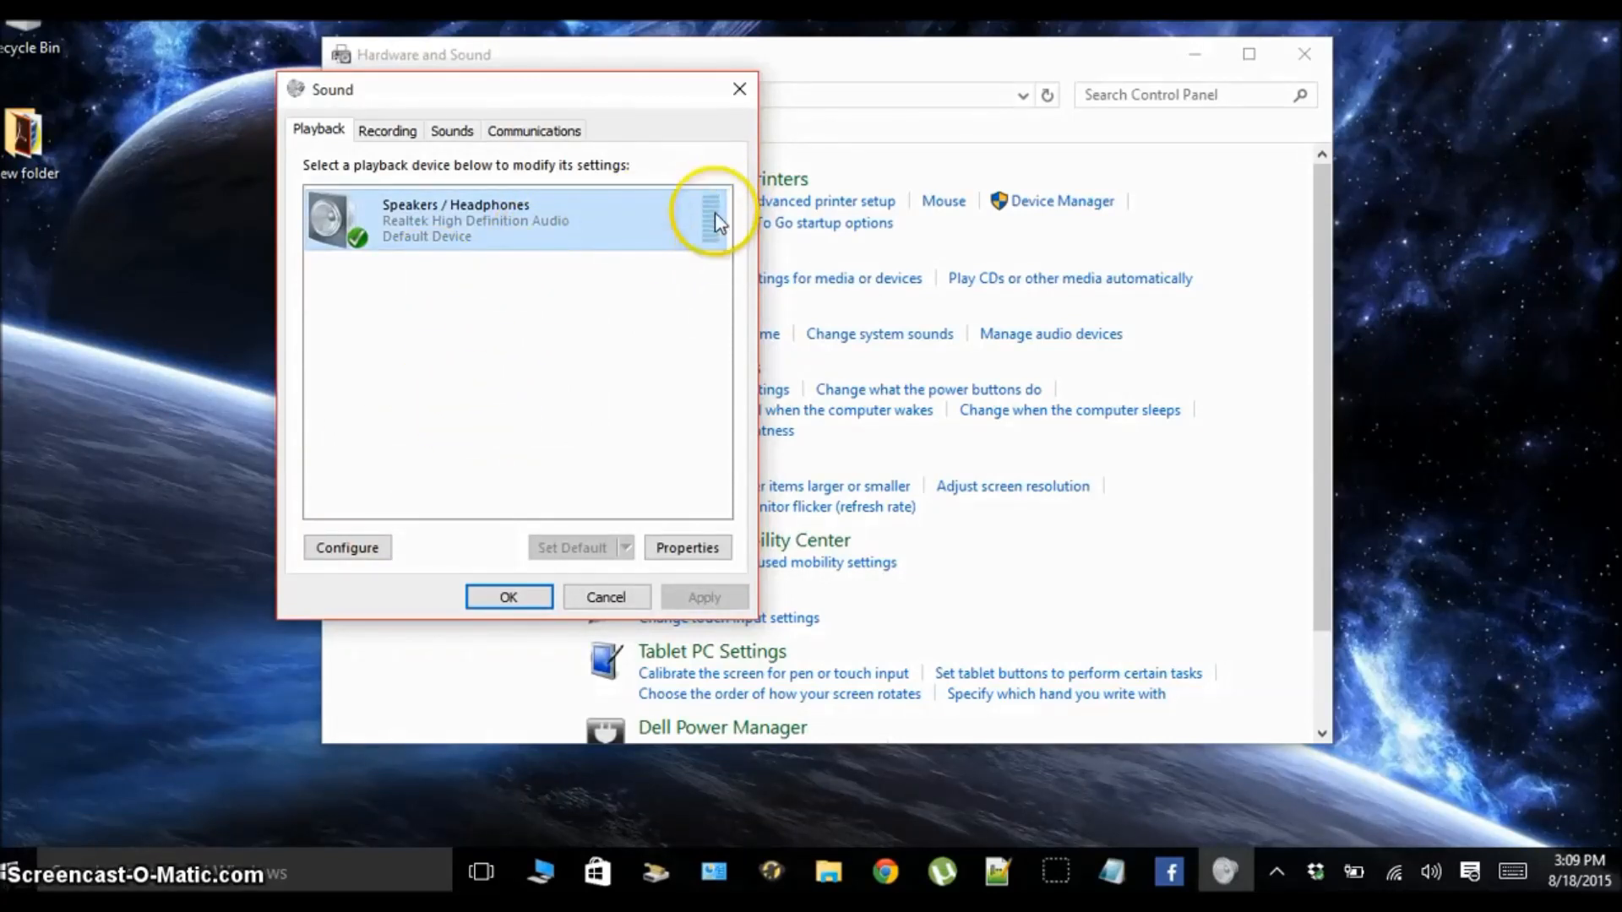
{"action": "mouse_move", "coordinate": [586, 514]}
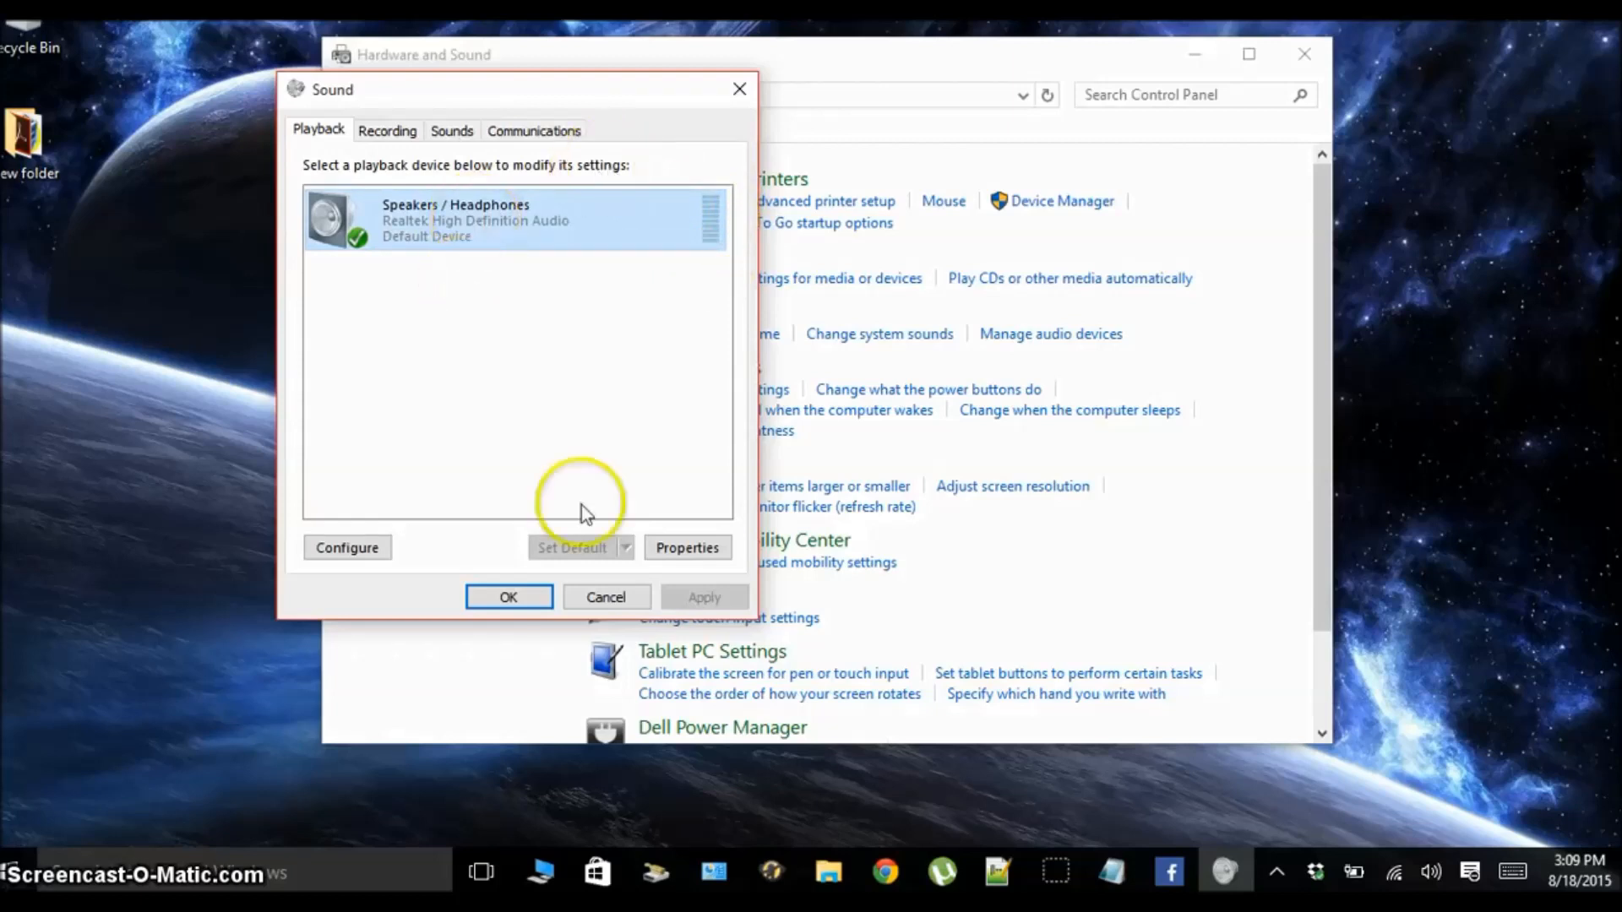
{"action": "left_click", "coordinate": [688, 547]}
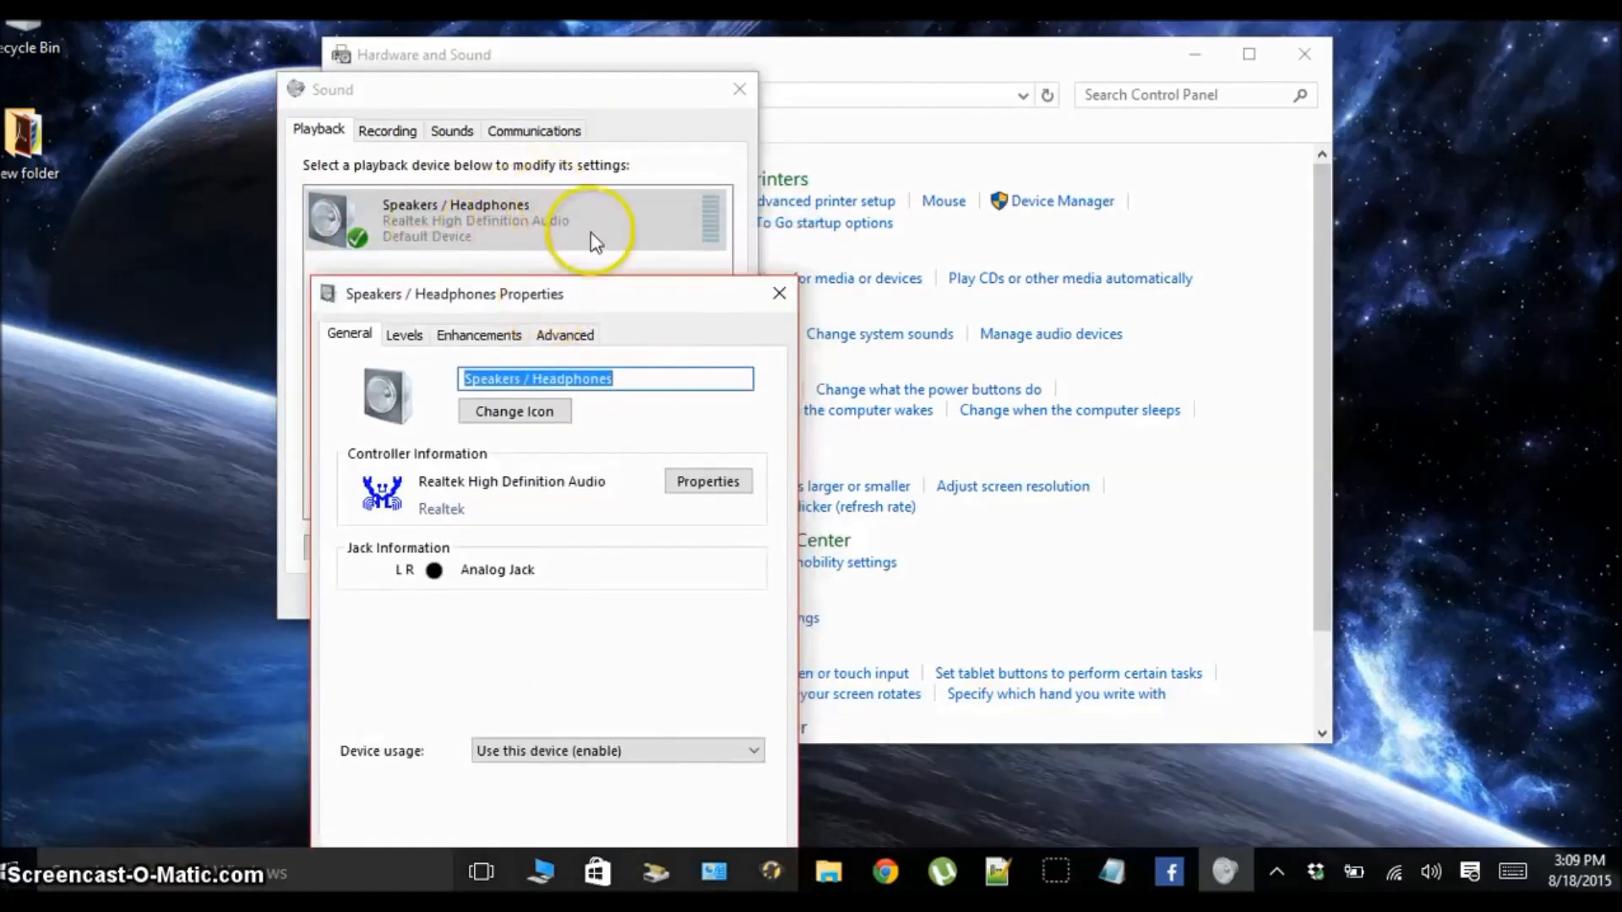
Step: Review the Levels (100) and Enhancements settings, then reach the Advanced format settings
{"action": "left_click_drag", "start_coordinate": [453, 292], "coordinate": [620, 110]}
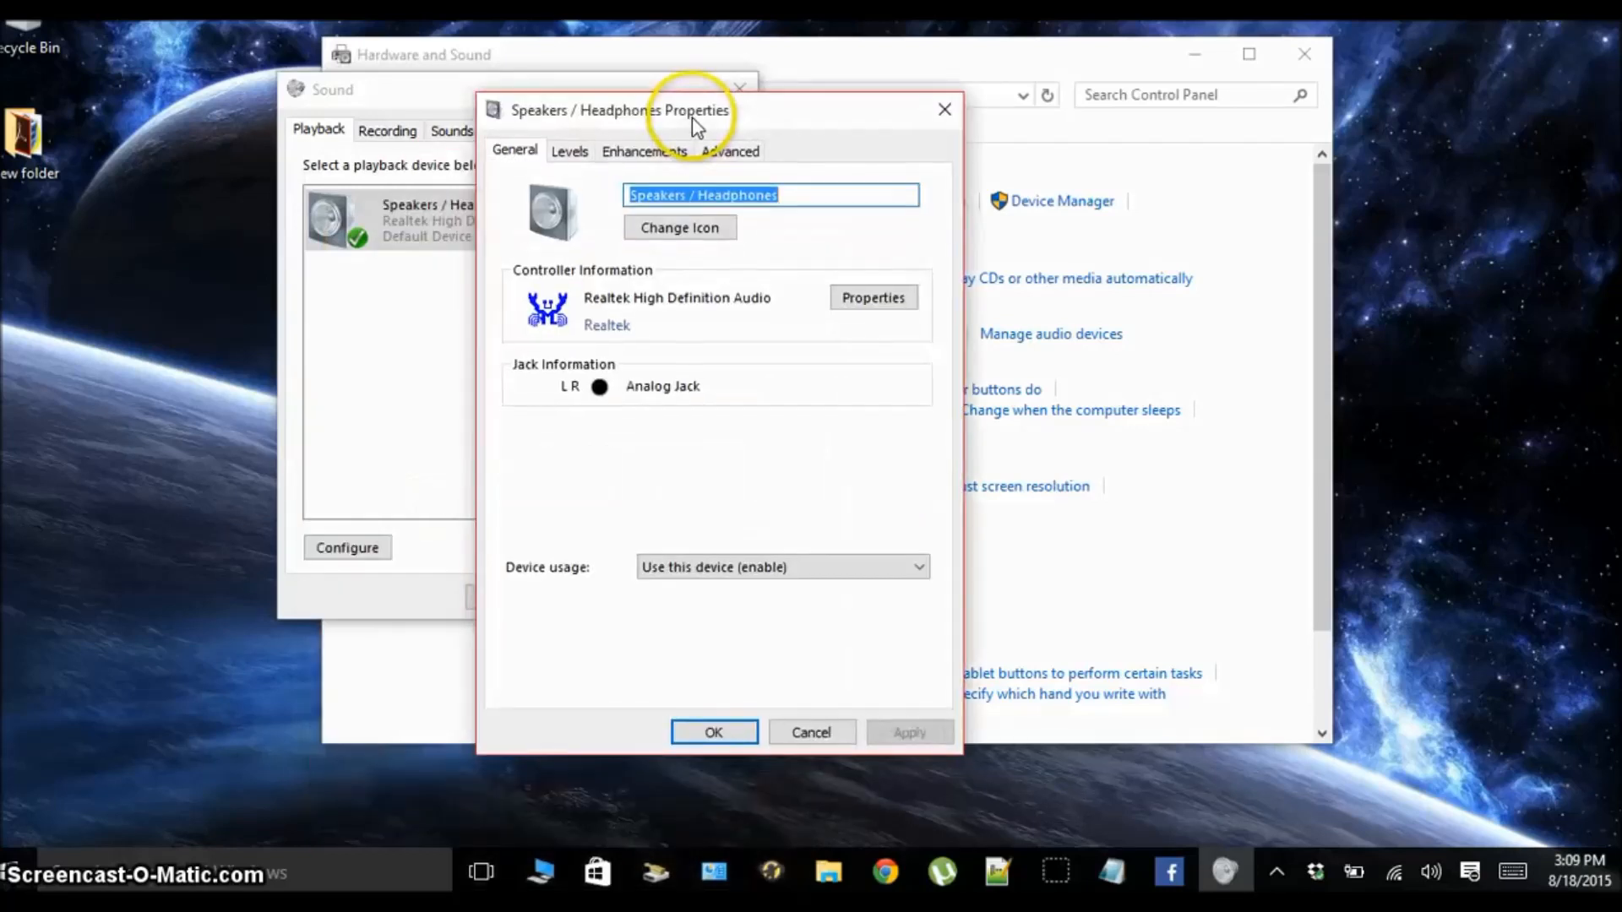
{"action": "left_click", "coordinate": [569, 151]}
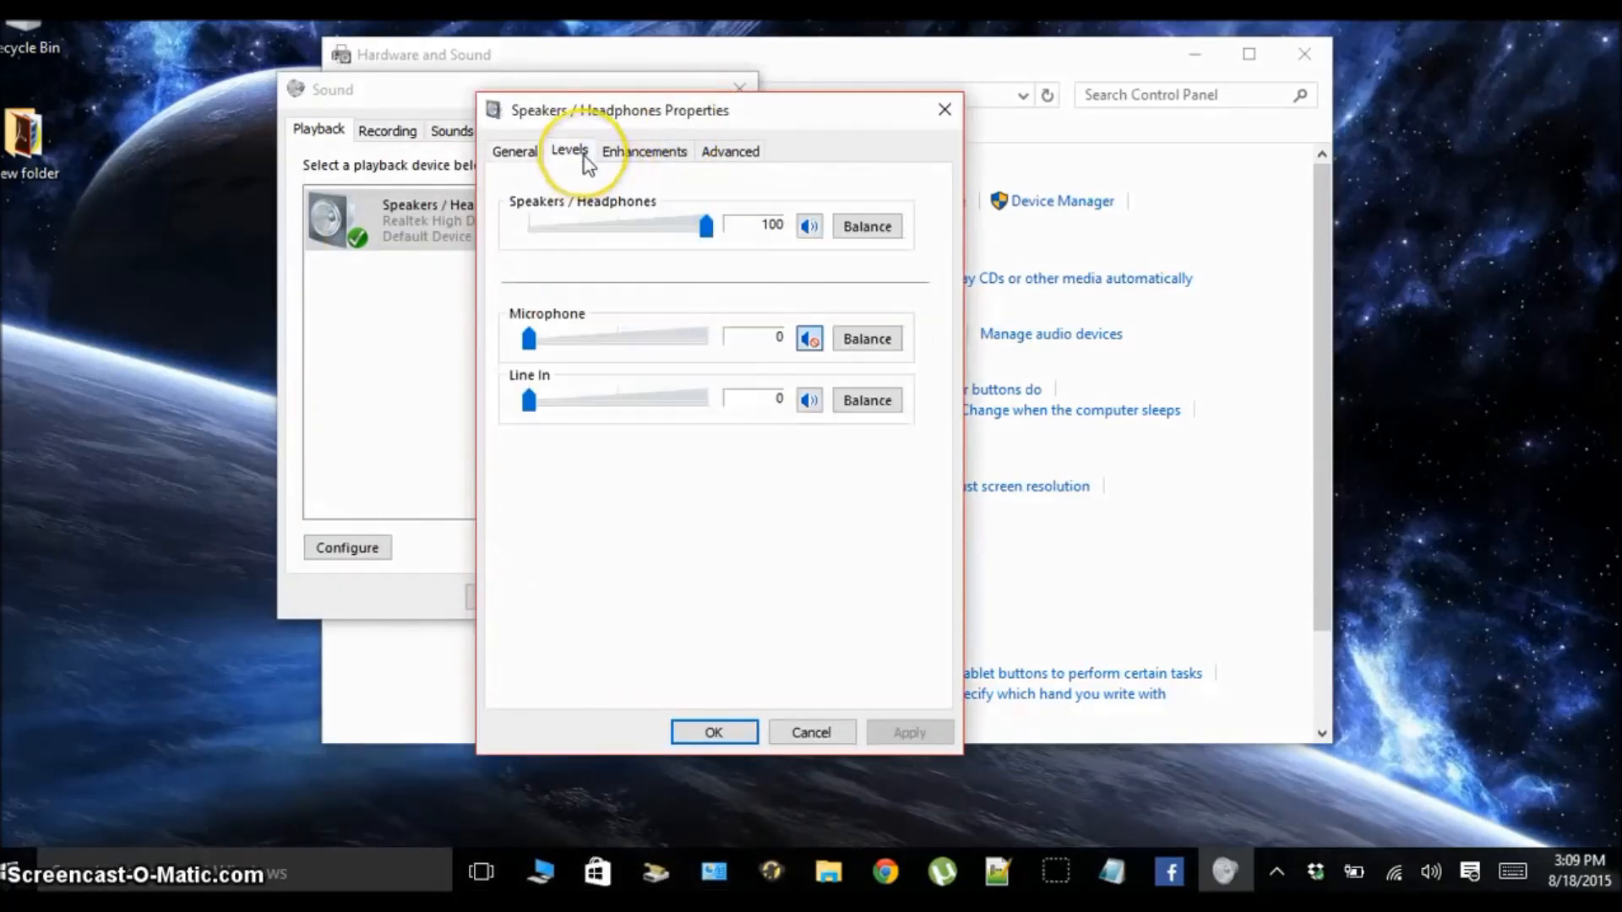
{"action": "mouse_move", "coordinate": [678, 191]}
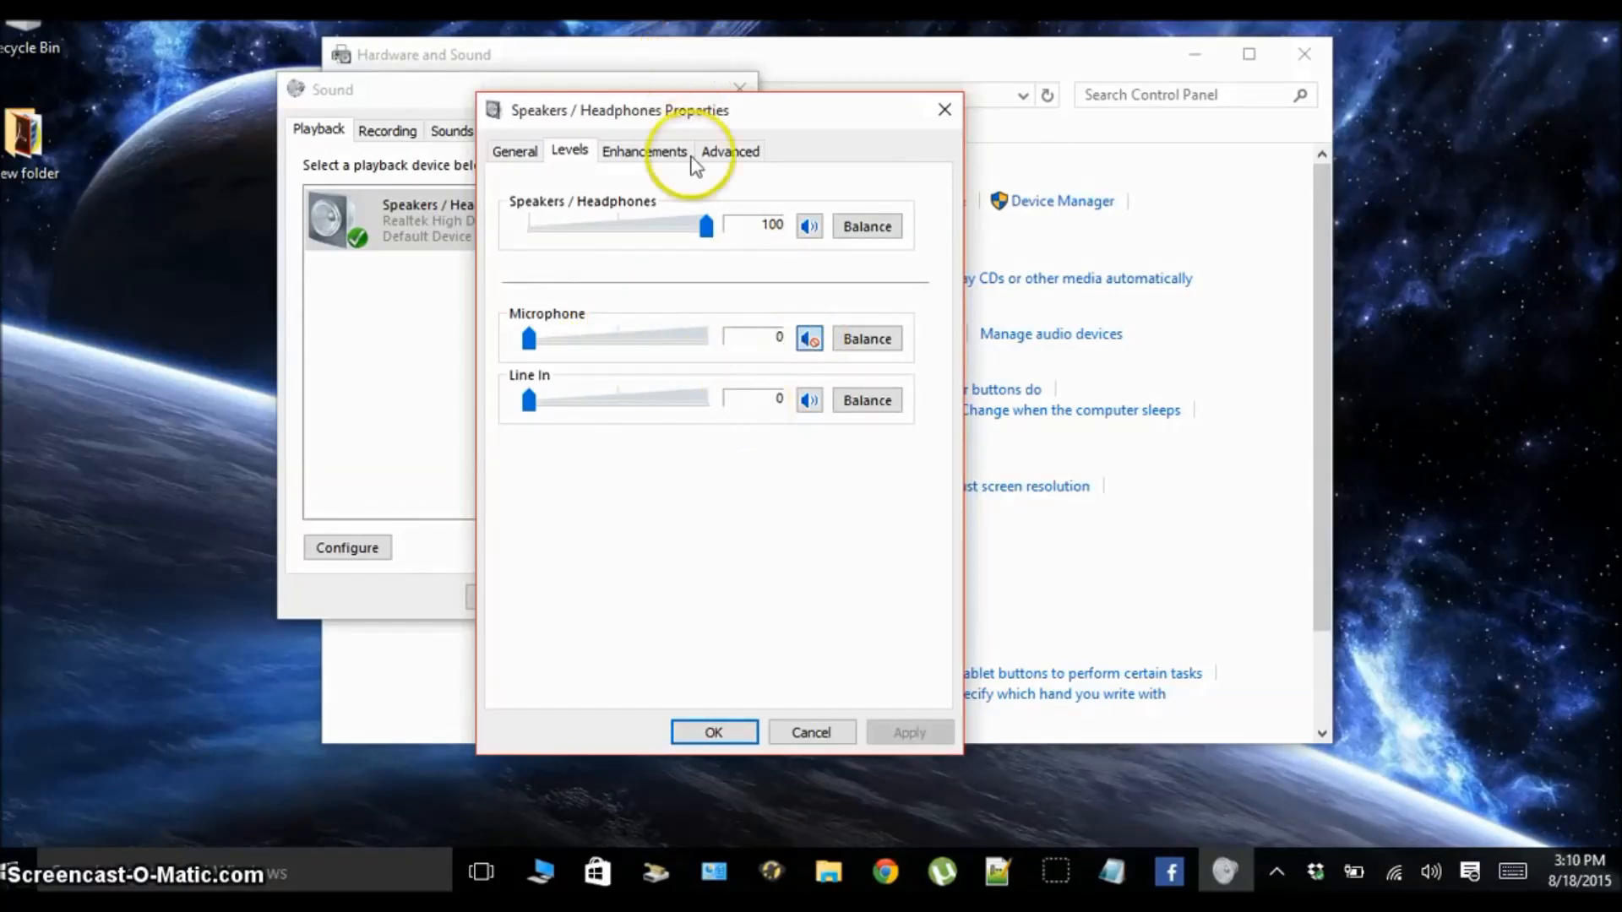
{"action": "mouse_move", "coordinate": [706, 225]}
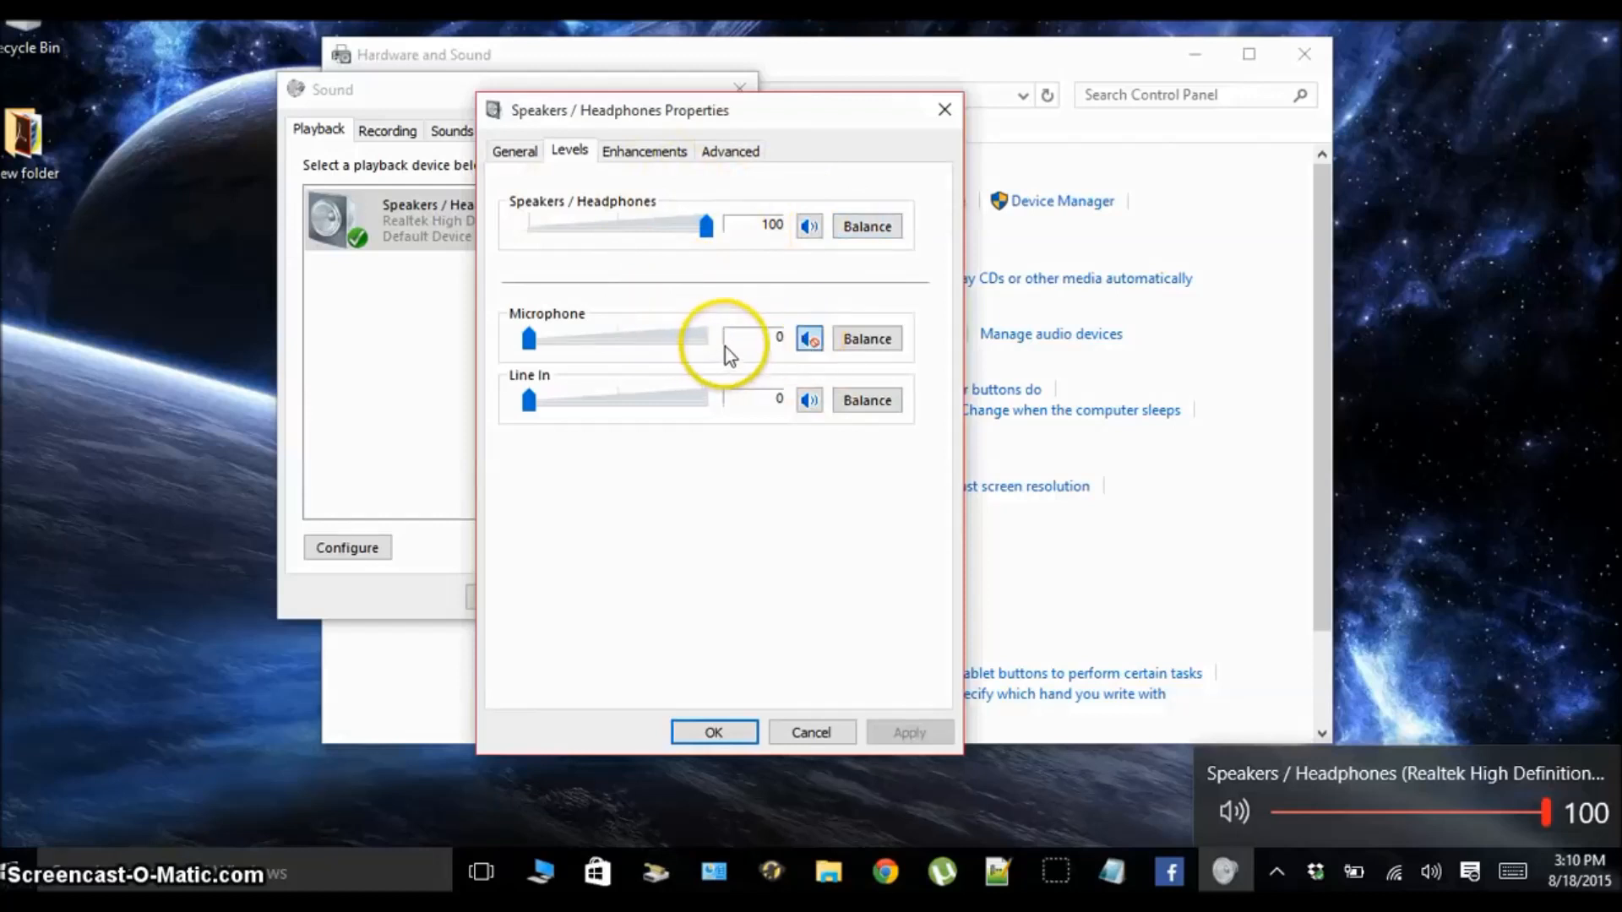
{"action": "mouse_move", "coordinate": [654, 402]}
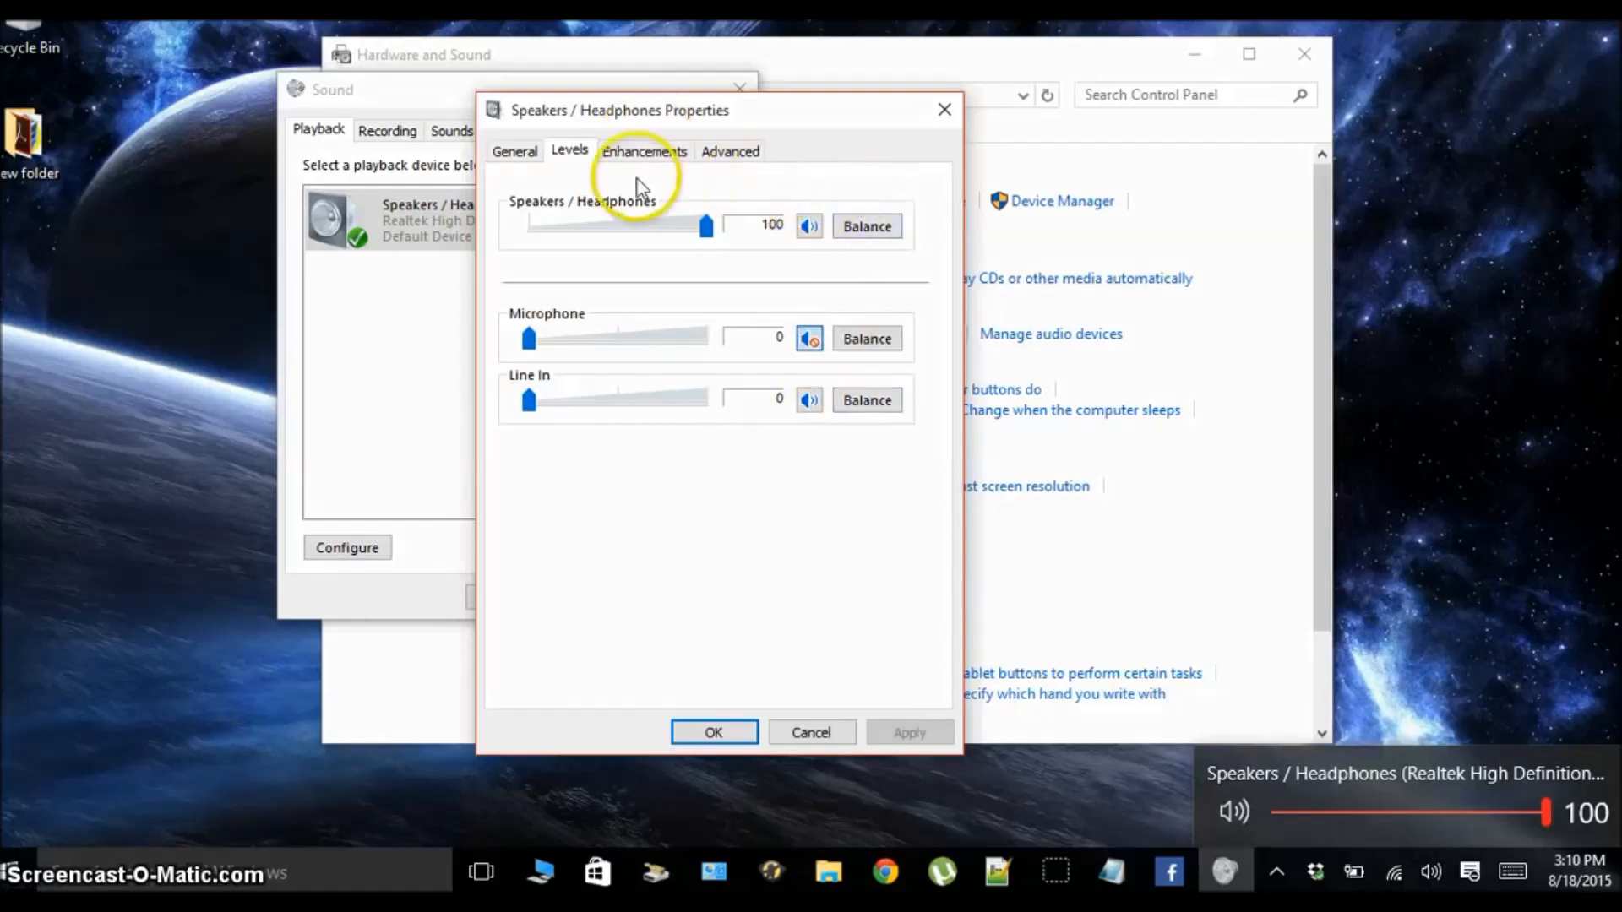
{"action": "left_click", "coordinate": [643, 150]}
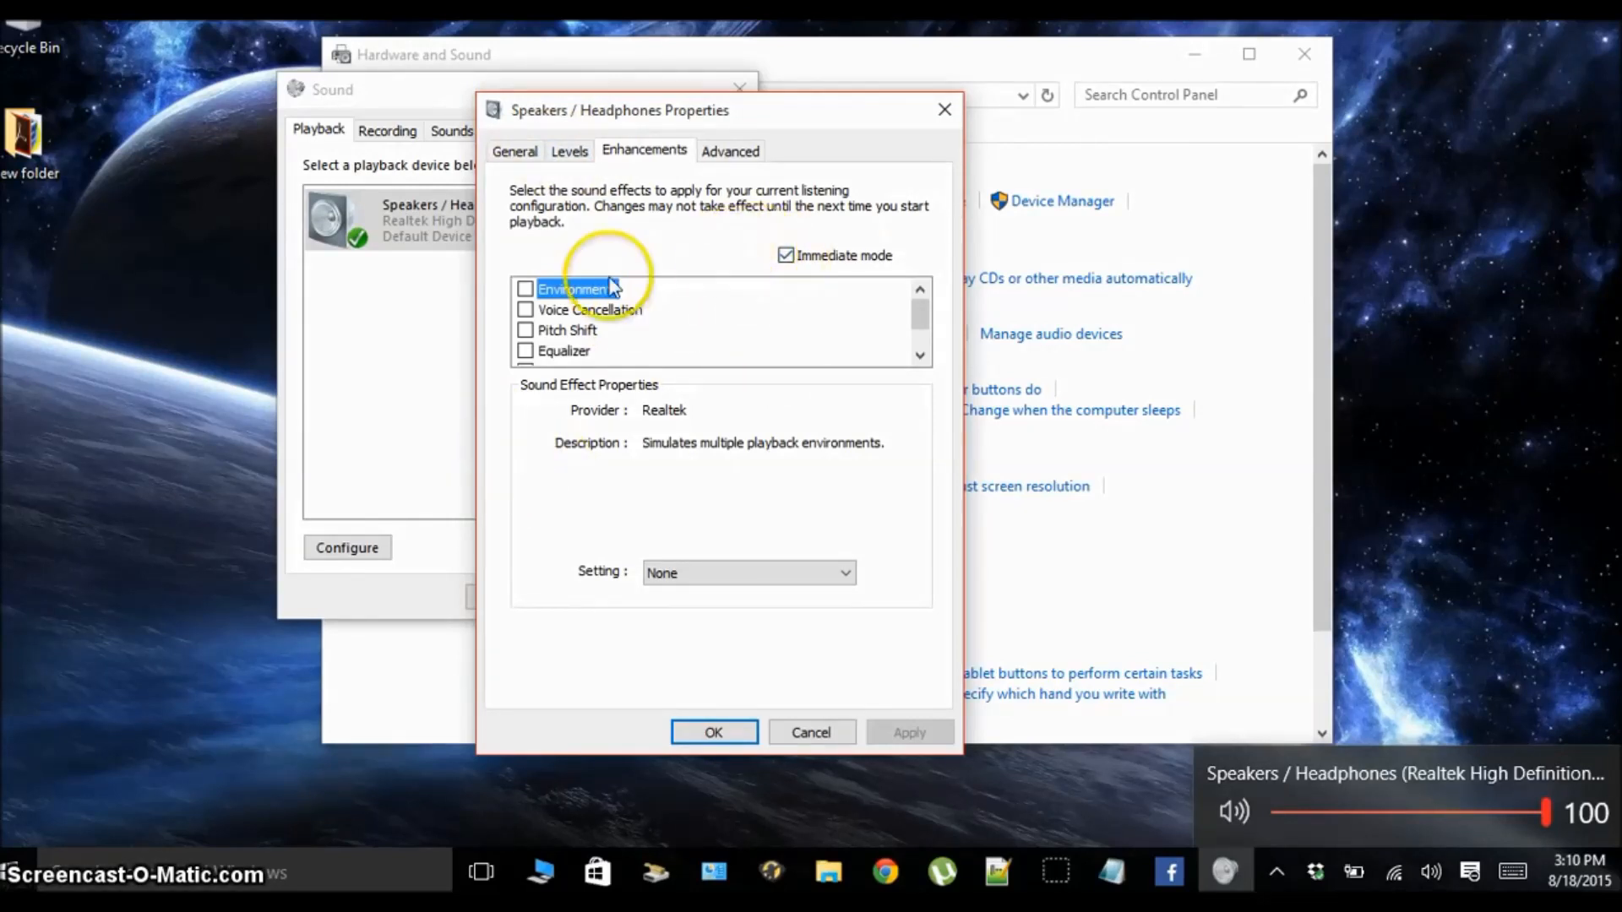
{"action": "left_click", "coordinate": [730, 151]}
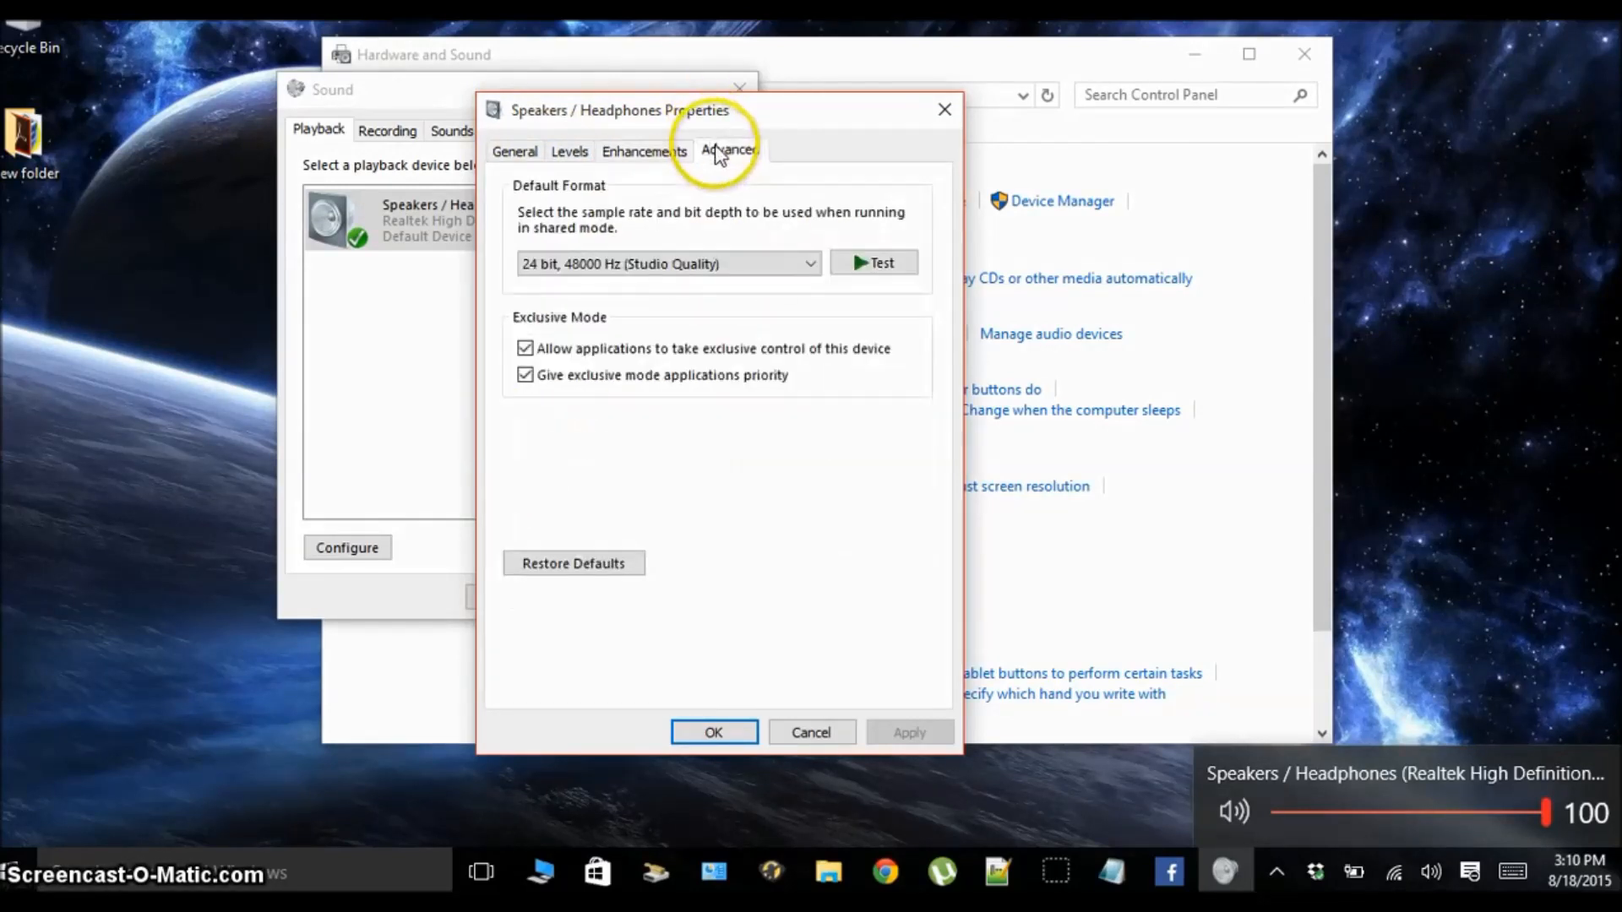
Step: Set the default format to 24 bit, 192000 Hz (Studio Quality)
{"action": "left_click", "coordinate": [809, 263]}
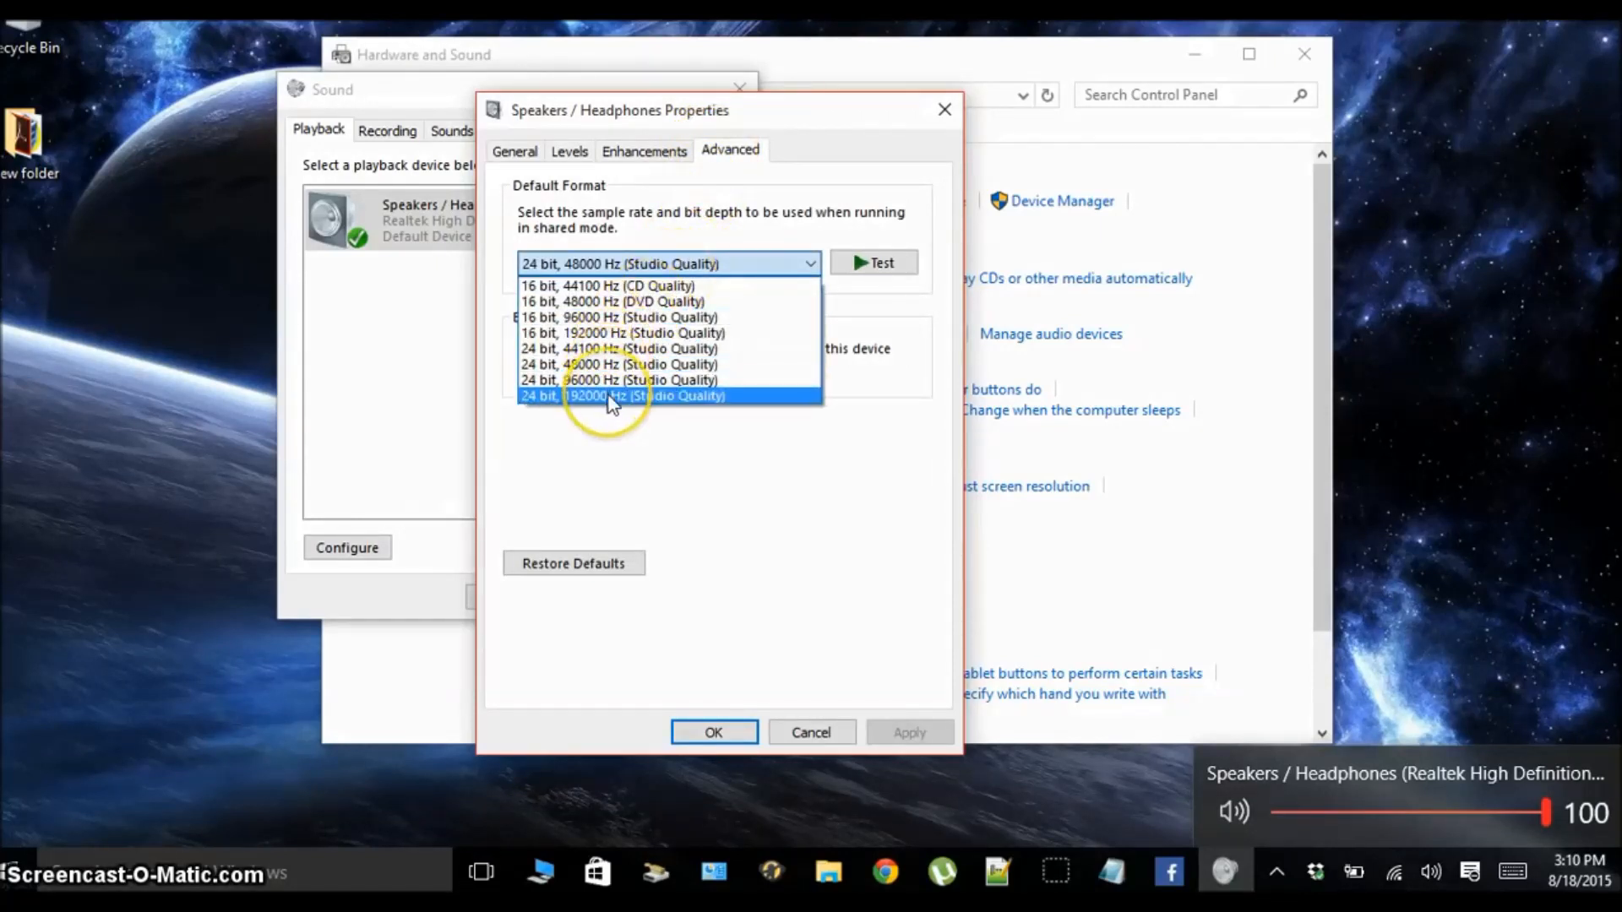
{"action": "left_click", "coordinate": [620, 395]}
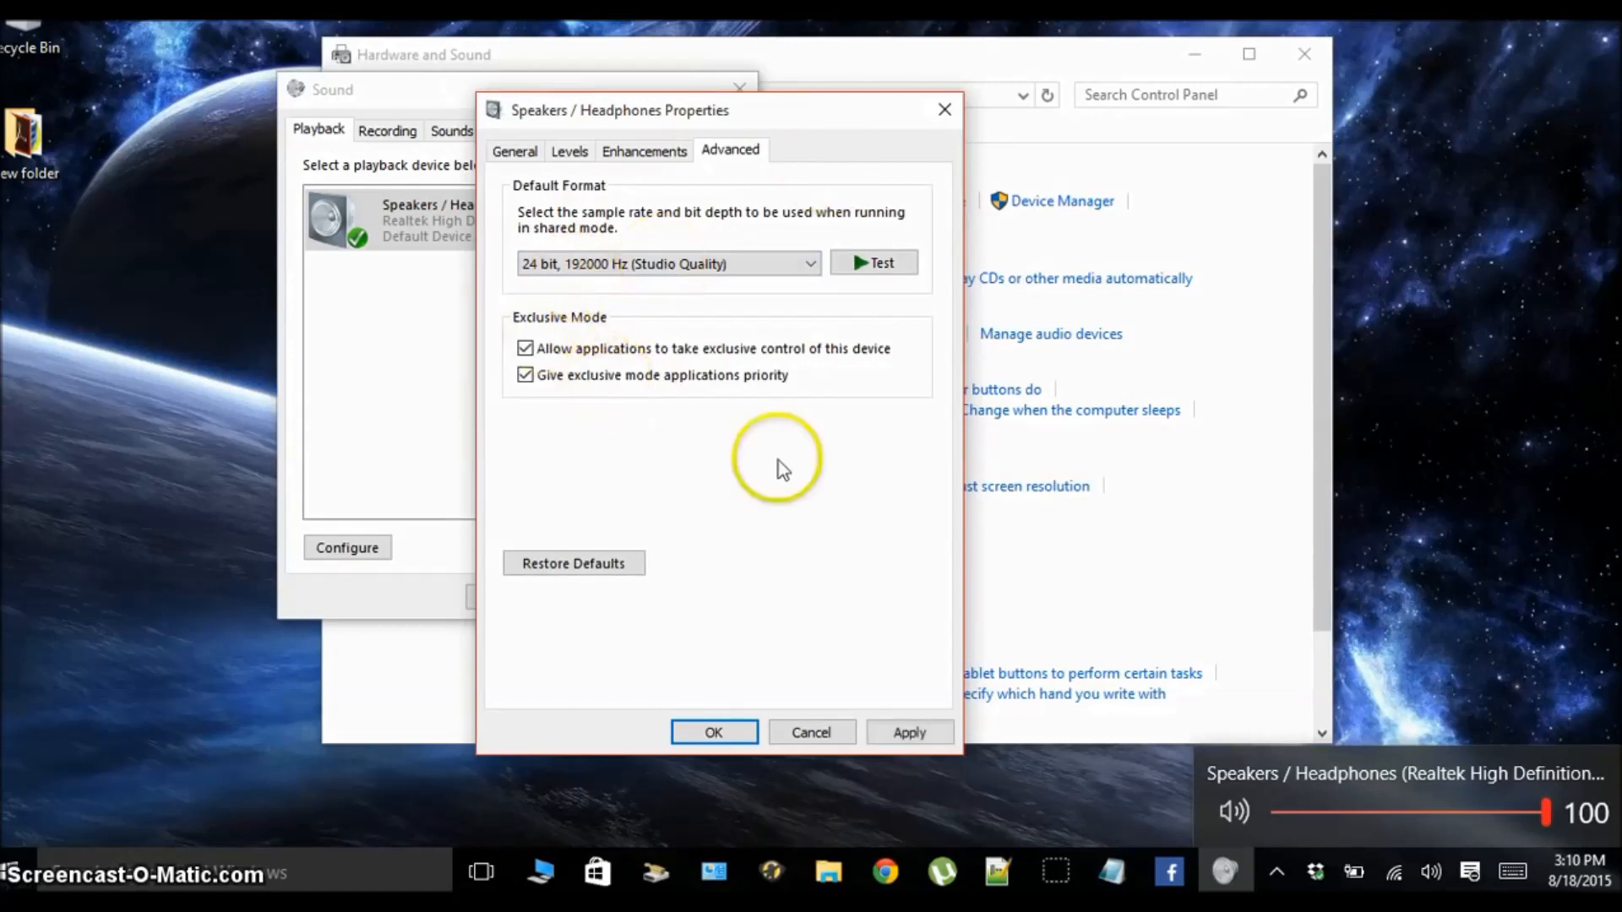
{"action": "mouse_move", "coordinate": [594, 224]}
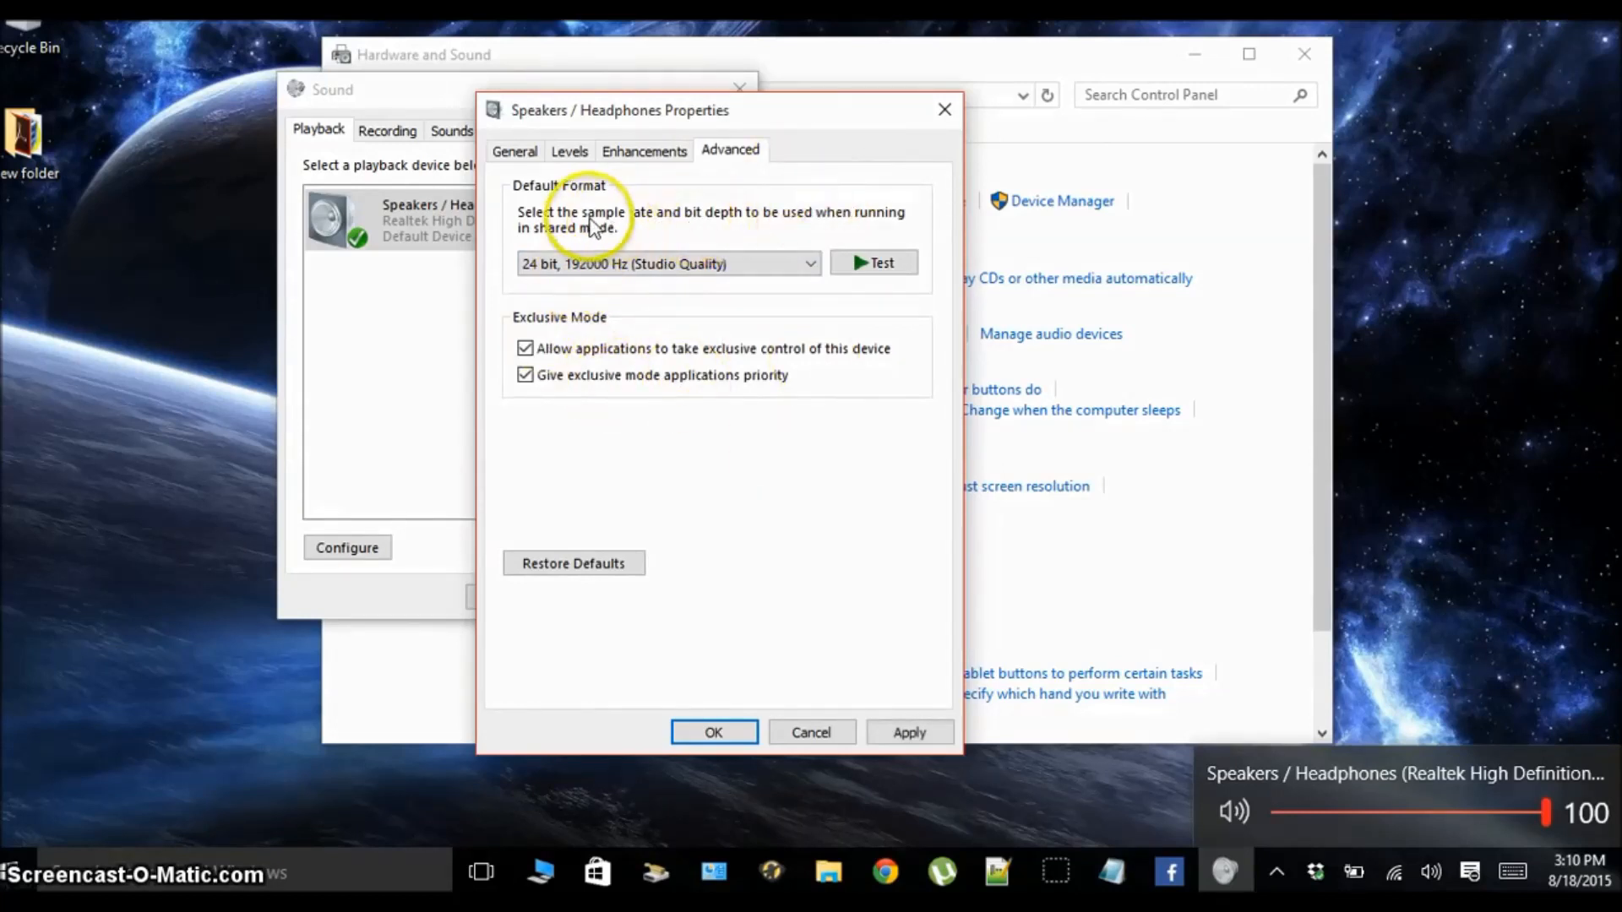
{"action": "mouse_move", "coordinate": [542, 274]}
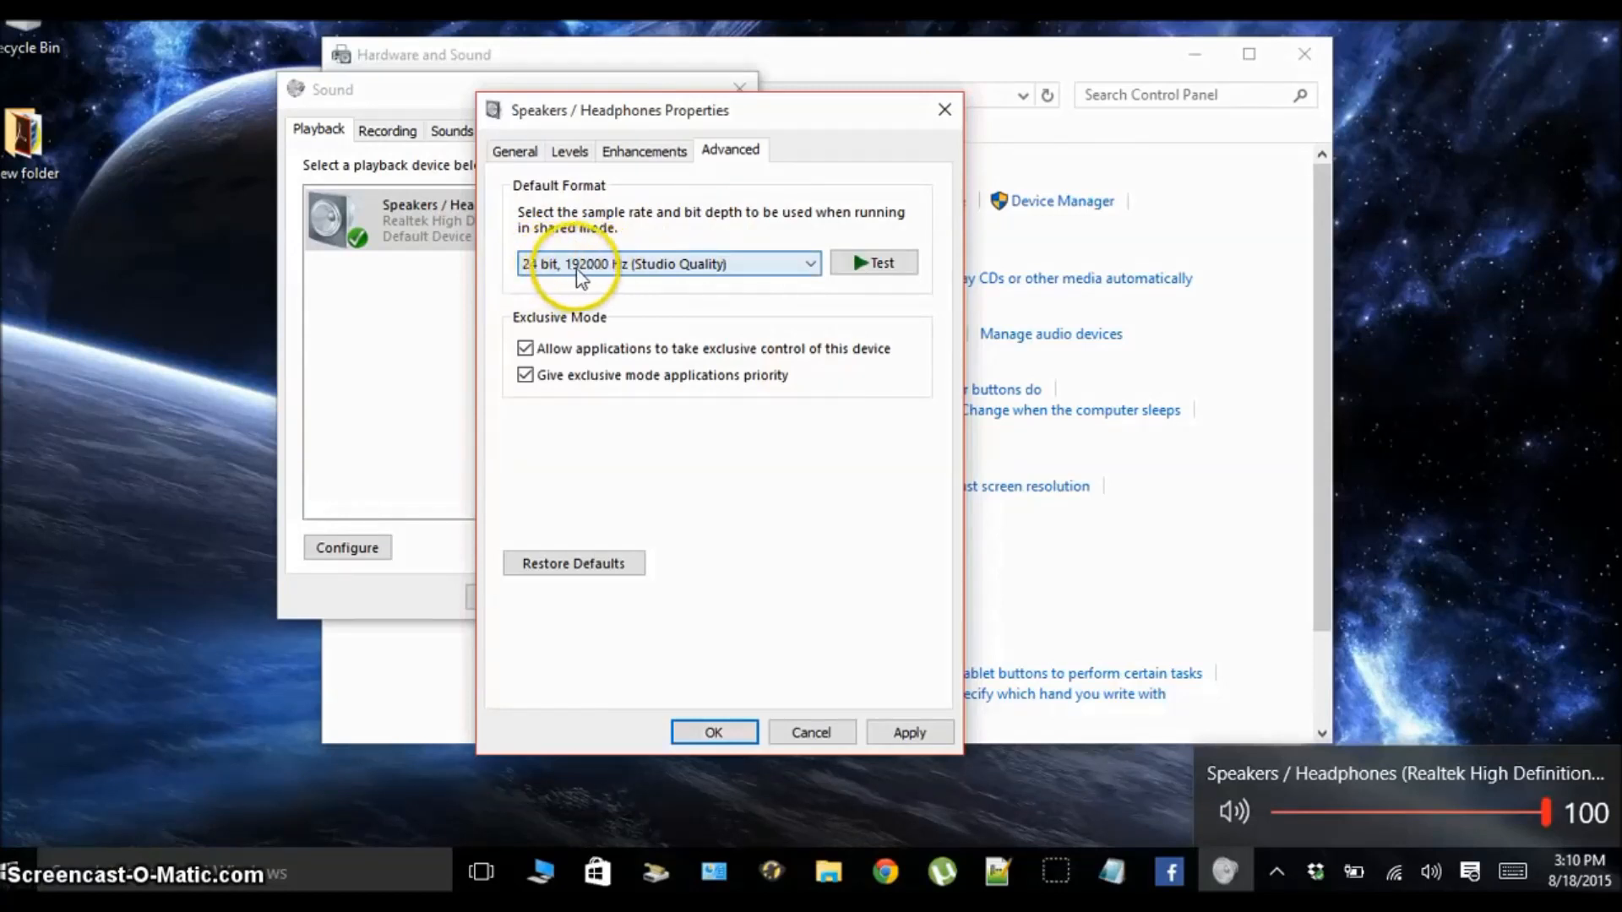
{"action": "mouse_move", "coordinate": [833, 331]}
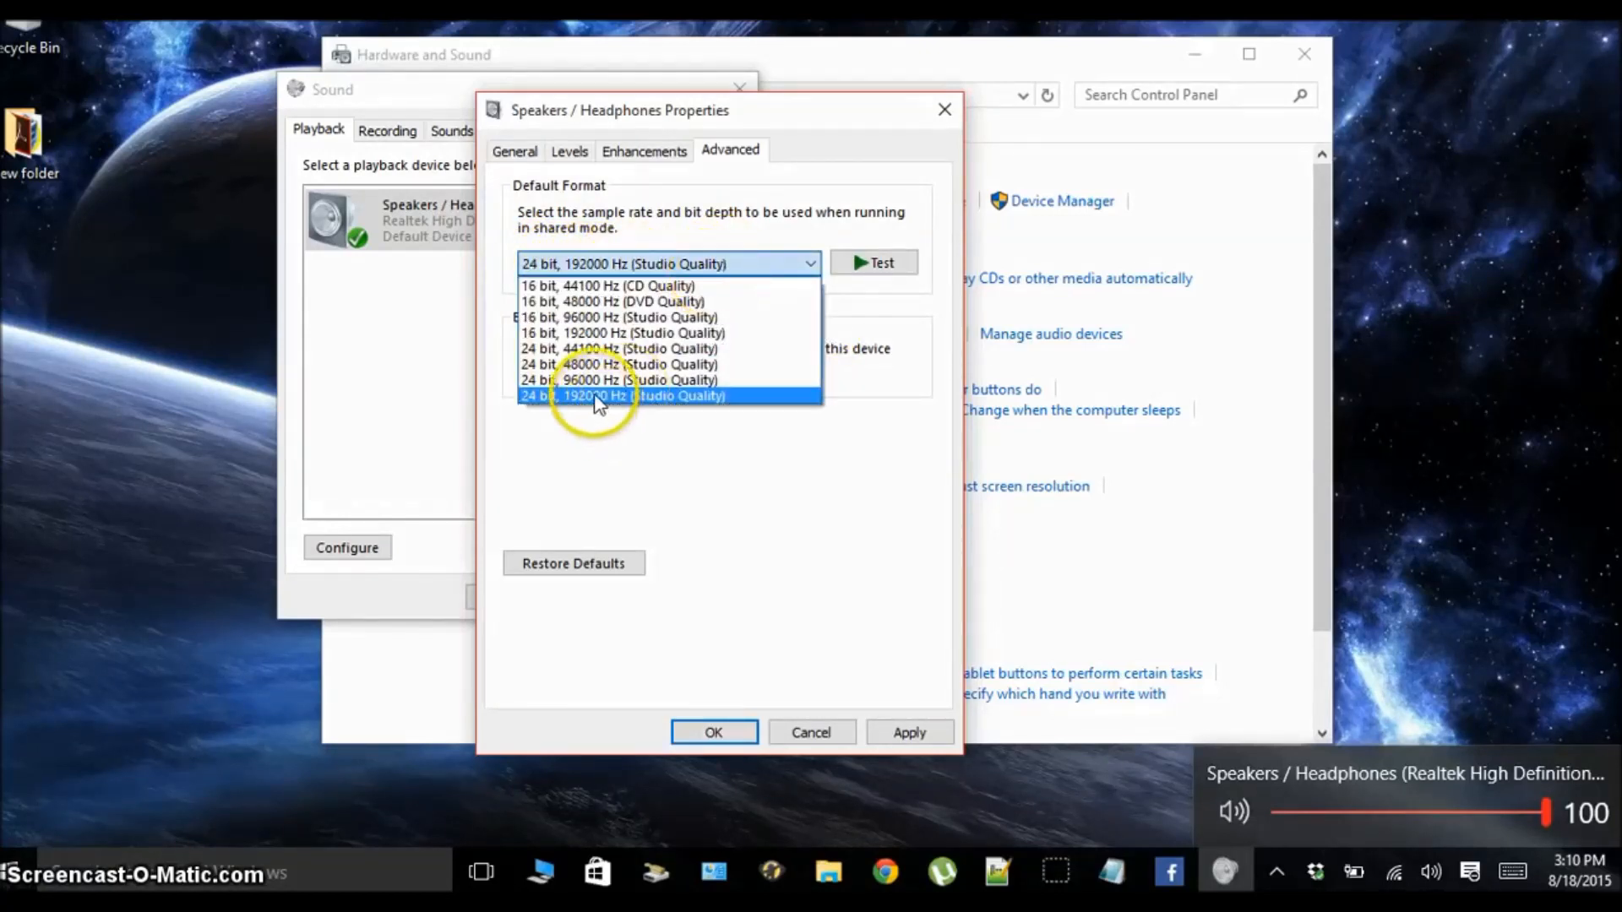
{"action": "mouse_move", "coordinate": [620, 286]}
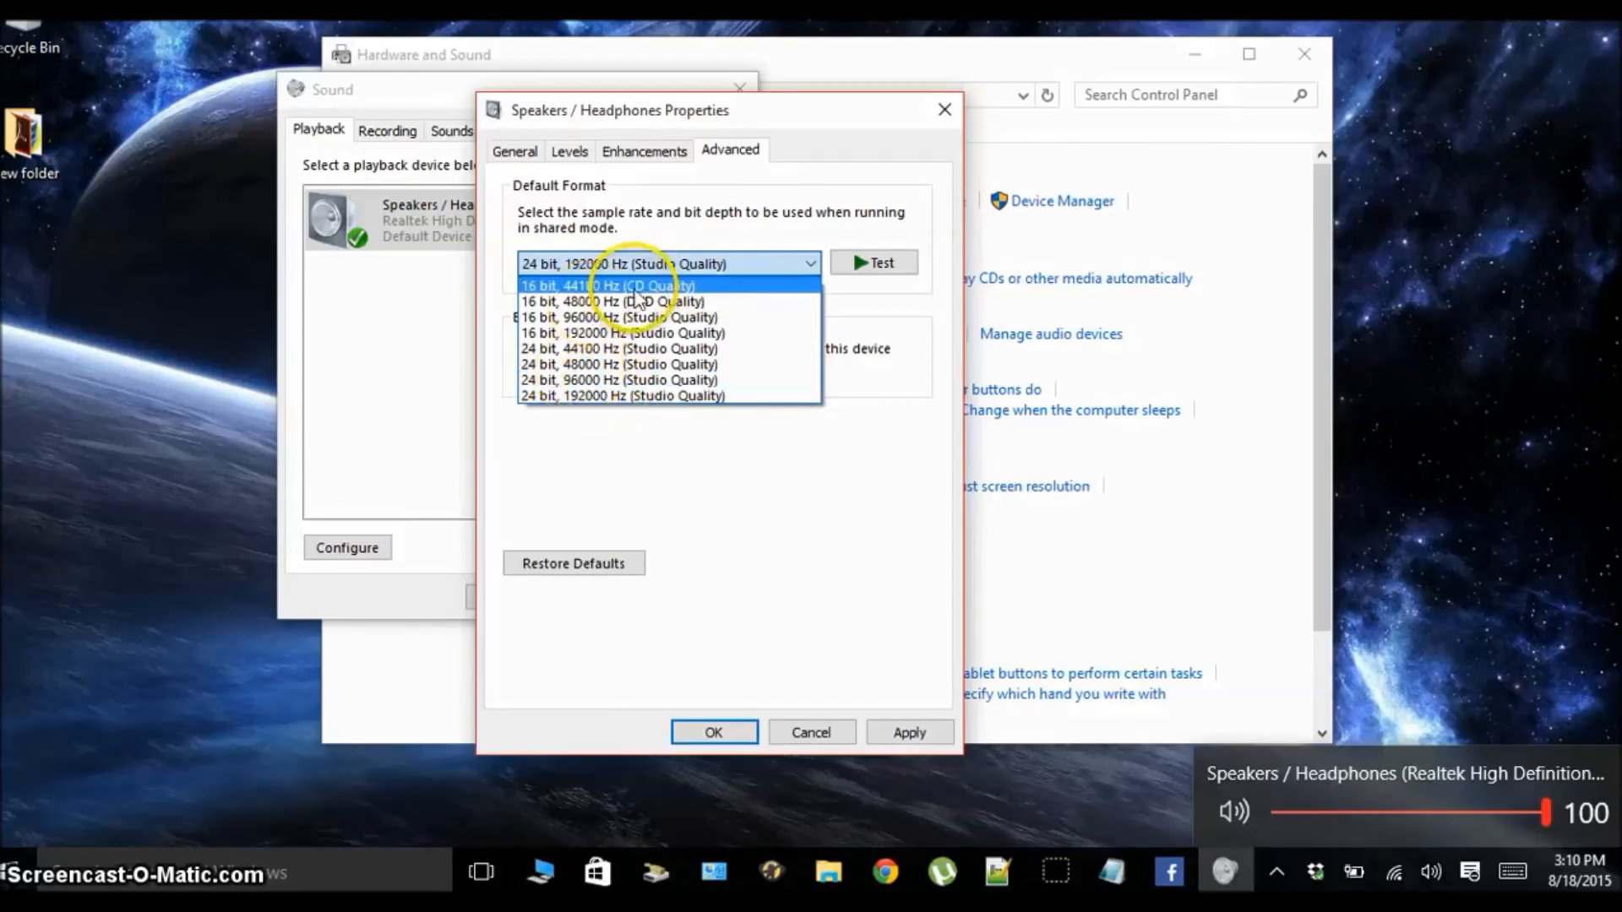
{"action": "left_click", "coordinate": [667, 395]}
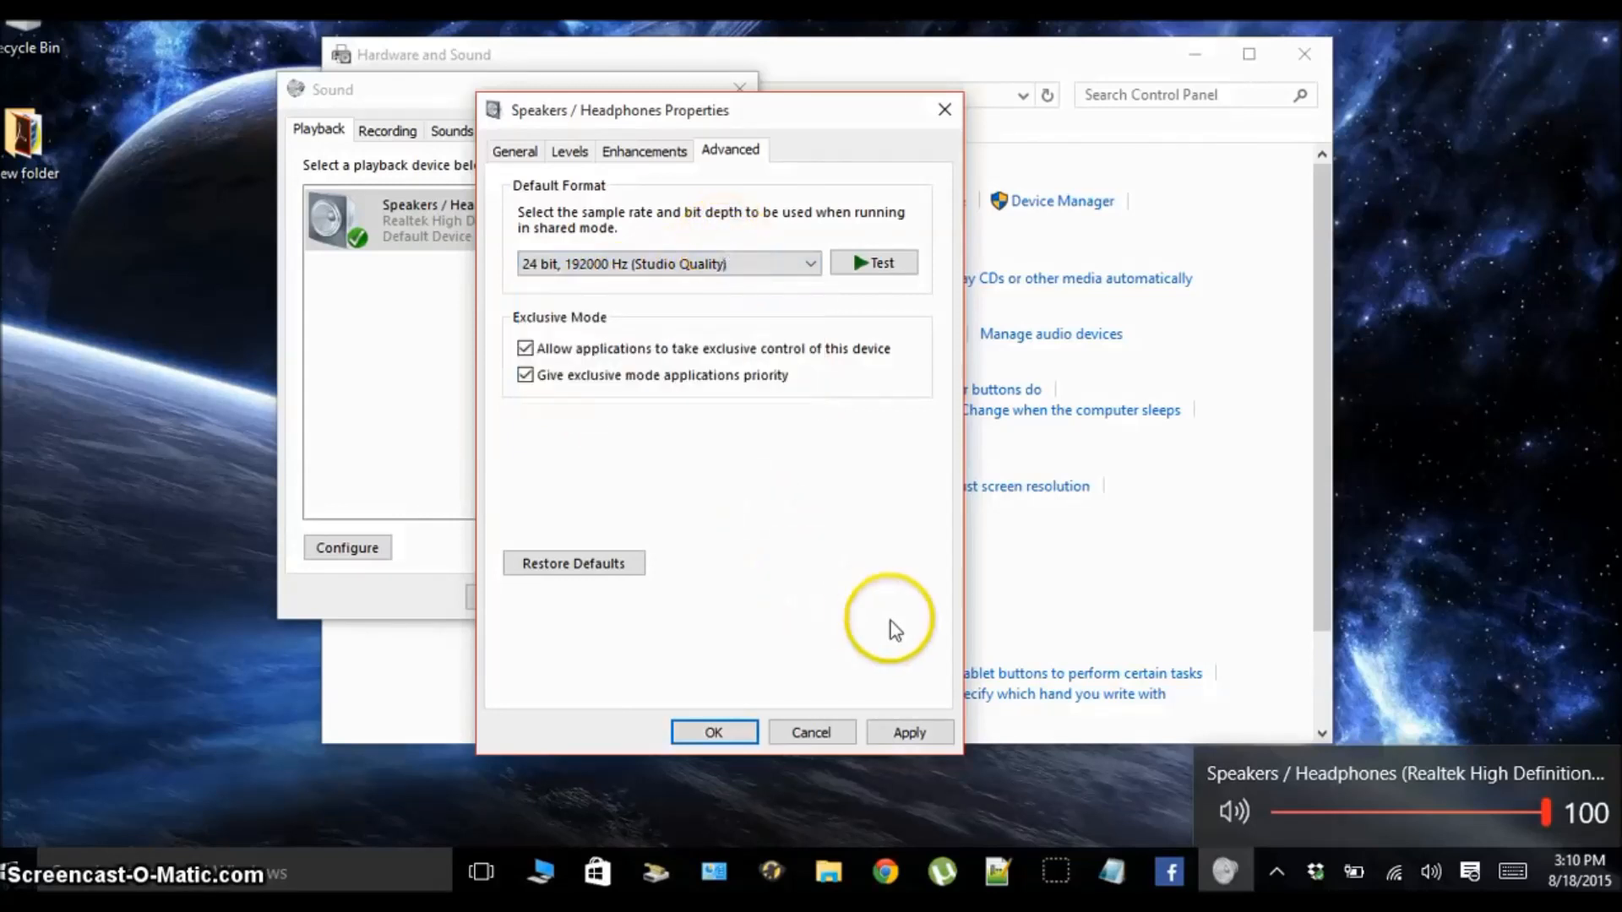
{"action": "mouse_move", "coordinate": [703, 445]}
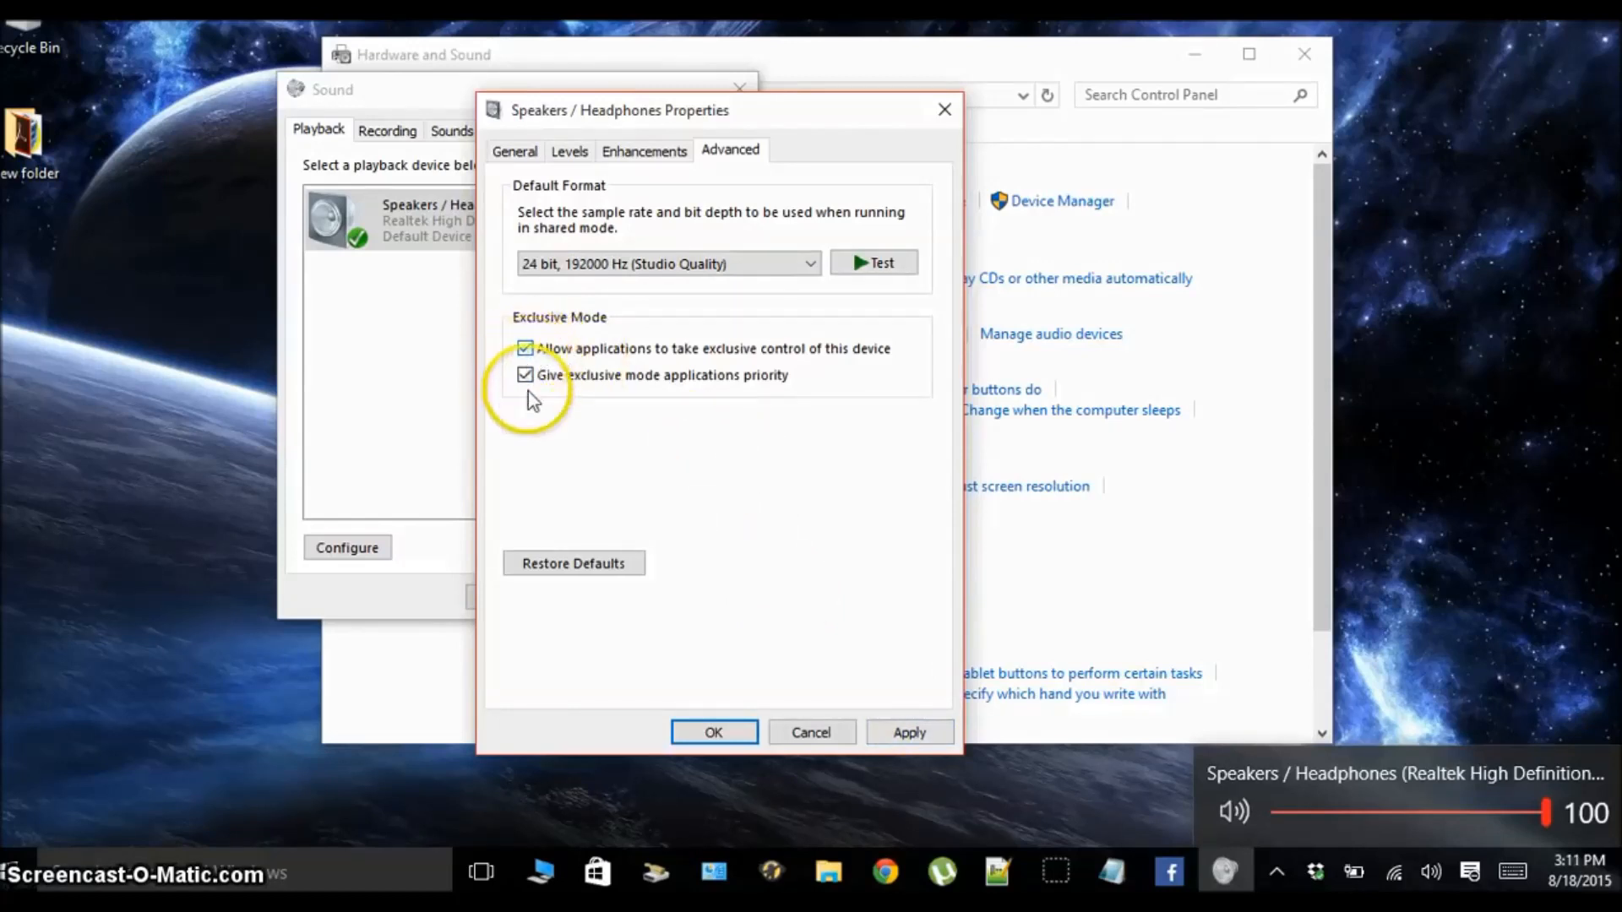
{"action": "mouse_move", "coordinate": [867, 694]}
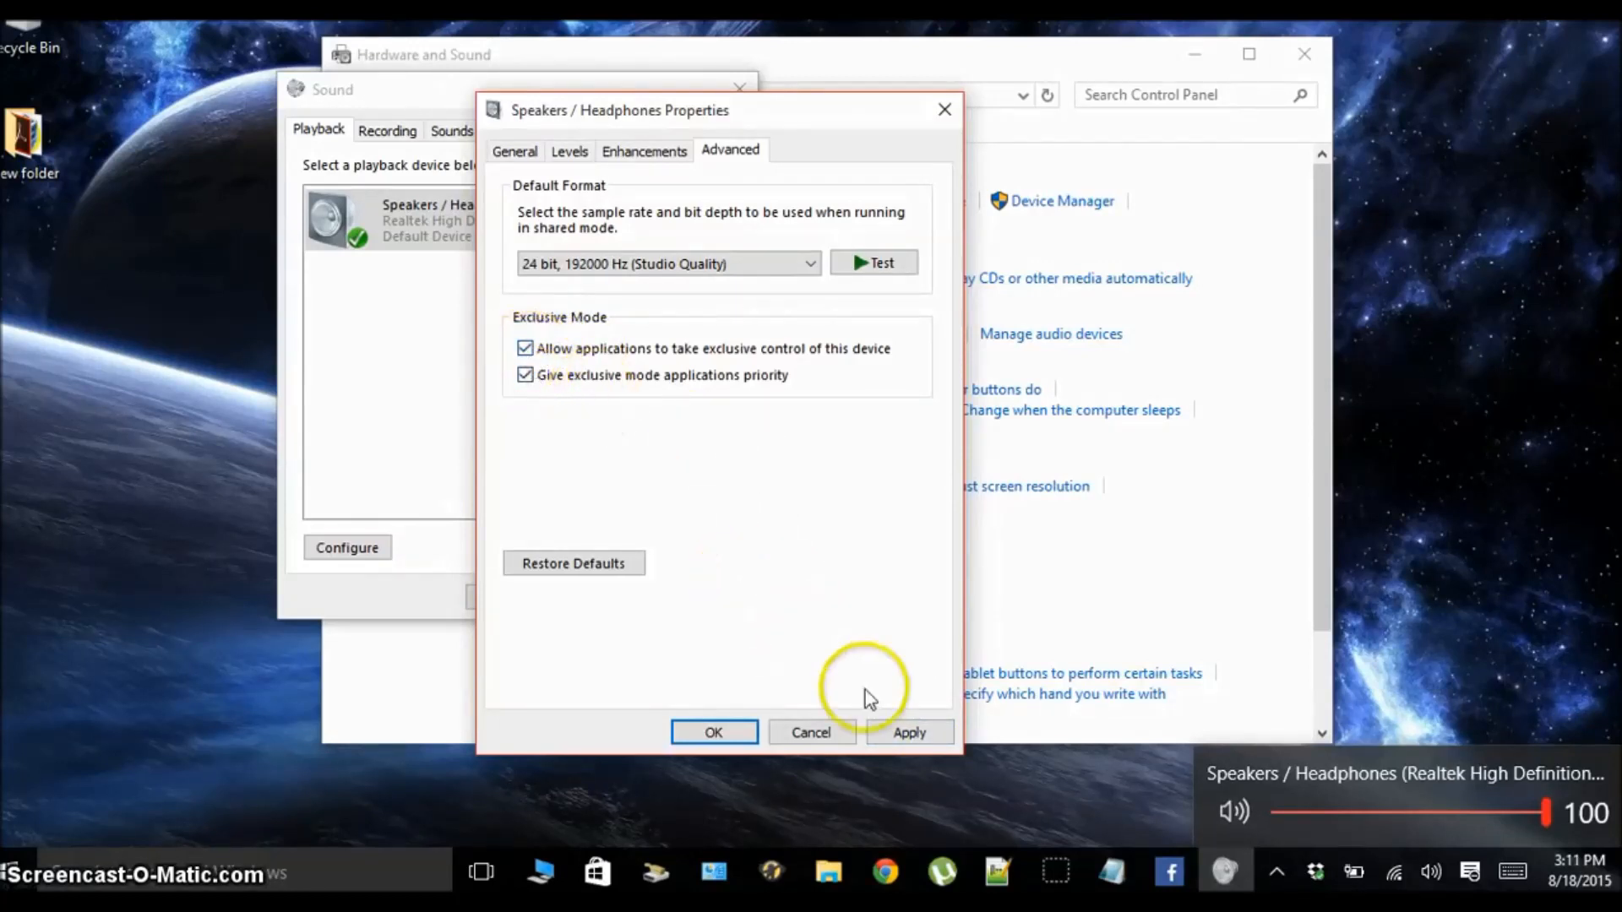
Step: Apply the new format despite the Device In Use warning and close the properties
{"action": "left_click", "coordinate": [908, 731]}
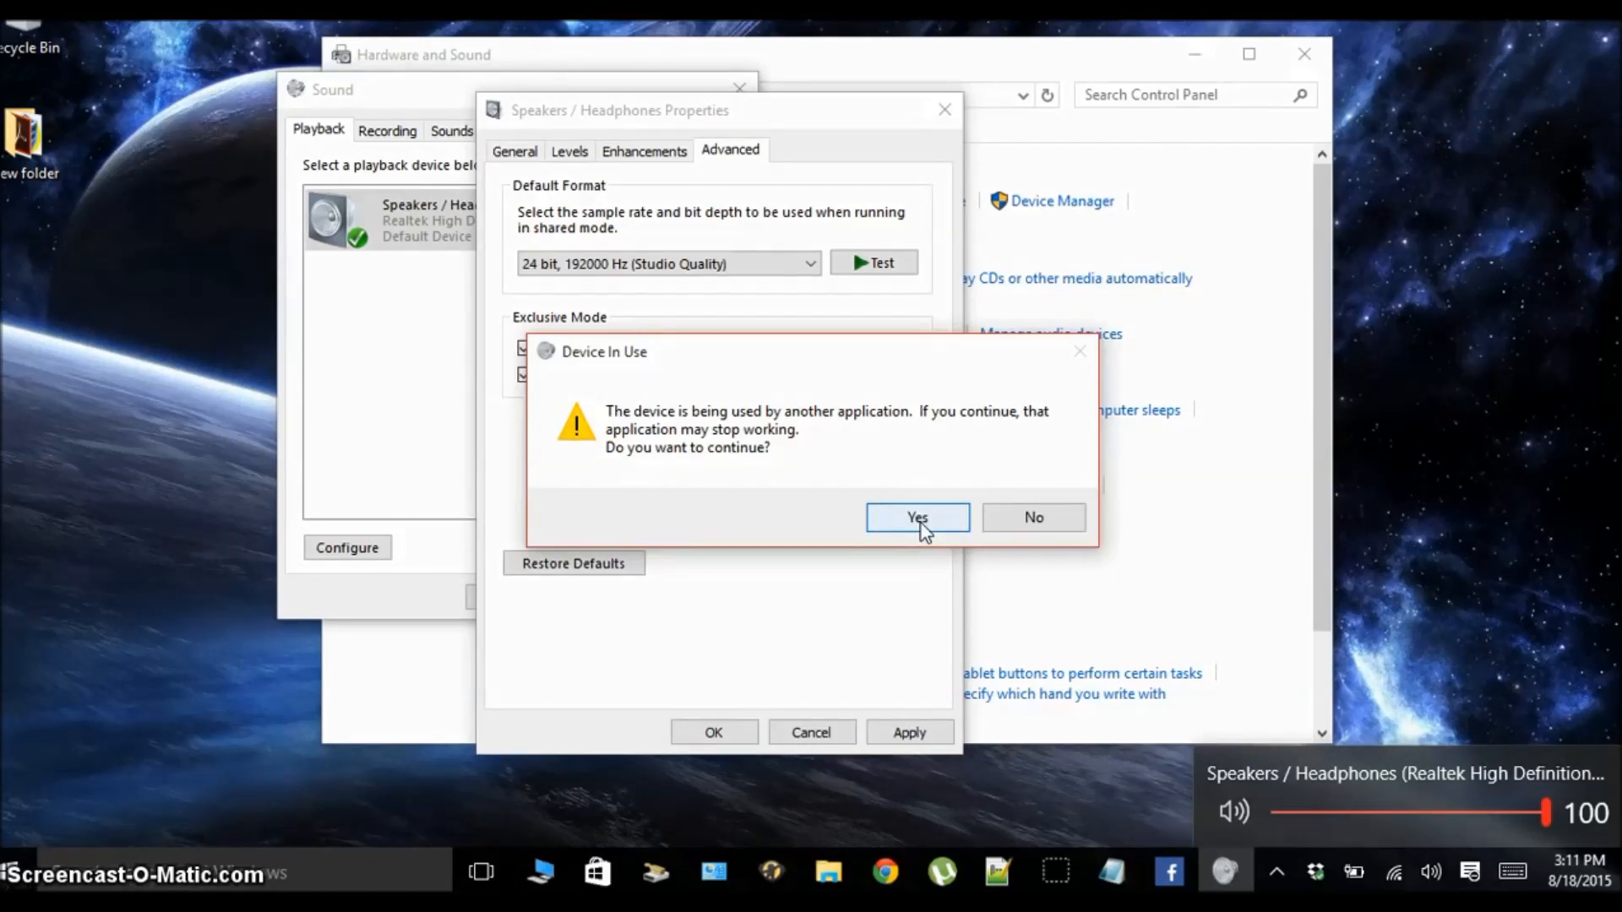
{"action": "left_click", "coordinate": [915, 517]}
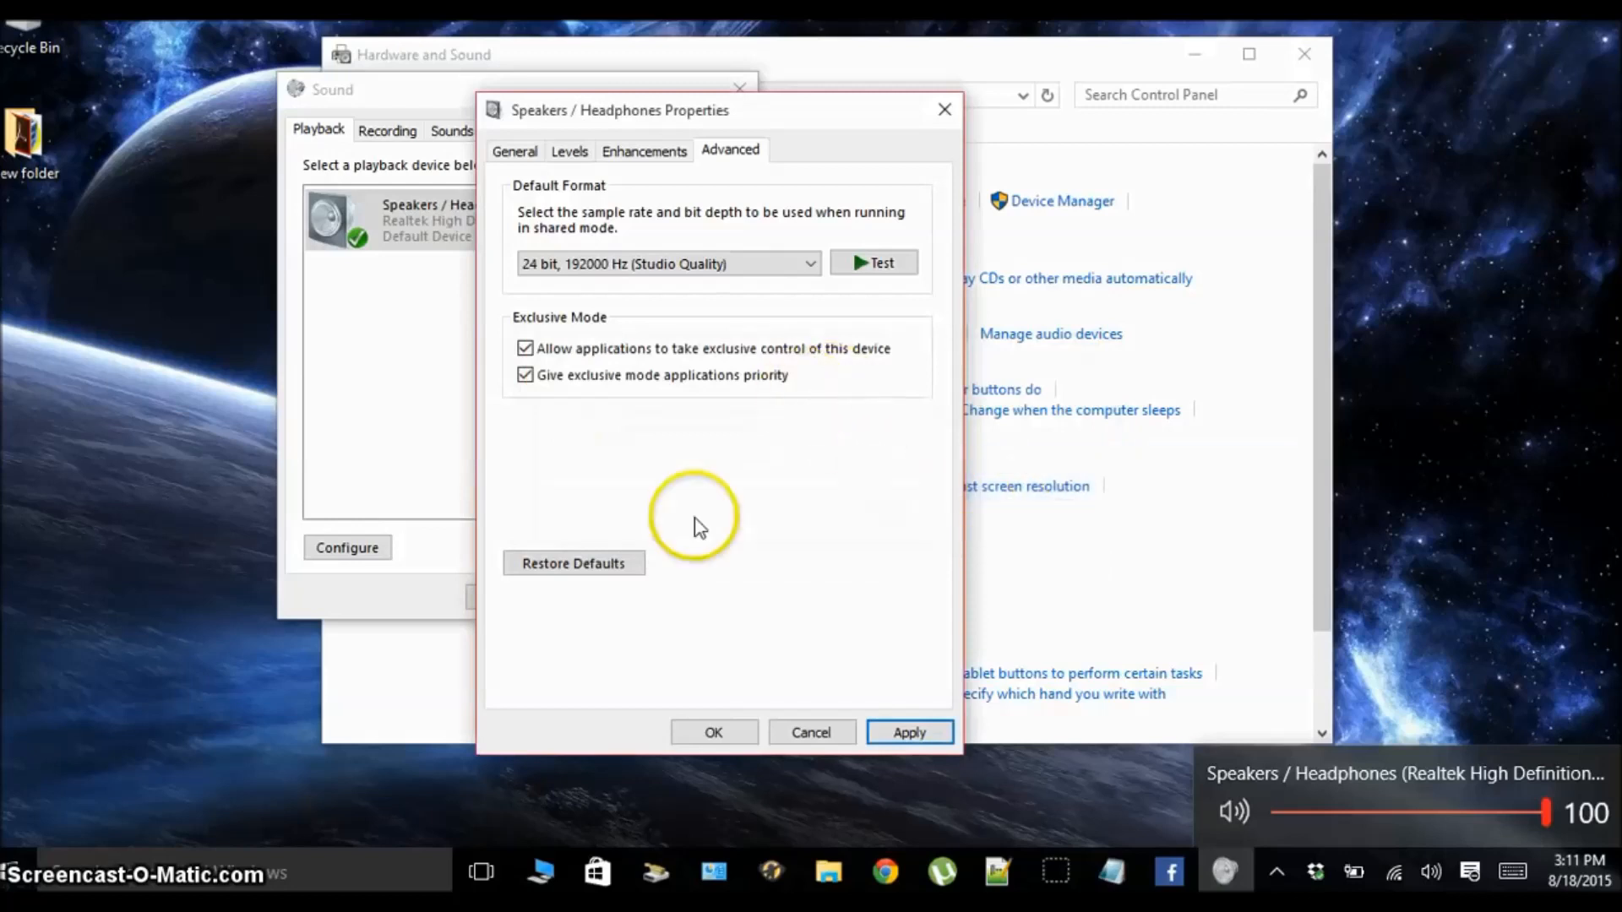
{"action": "mouse_move", "coordinate": [755, 731]}
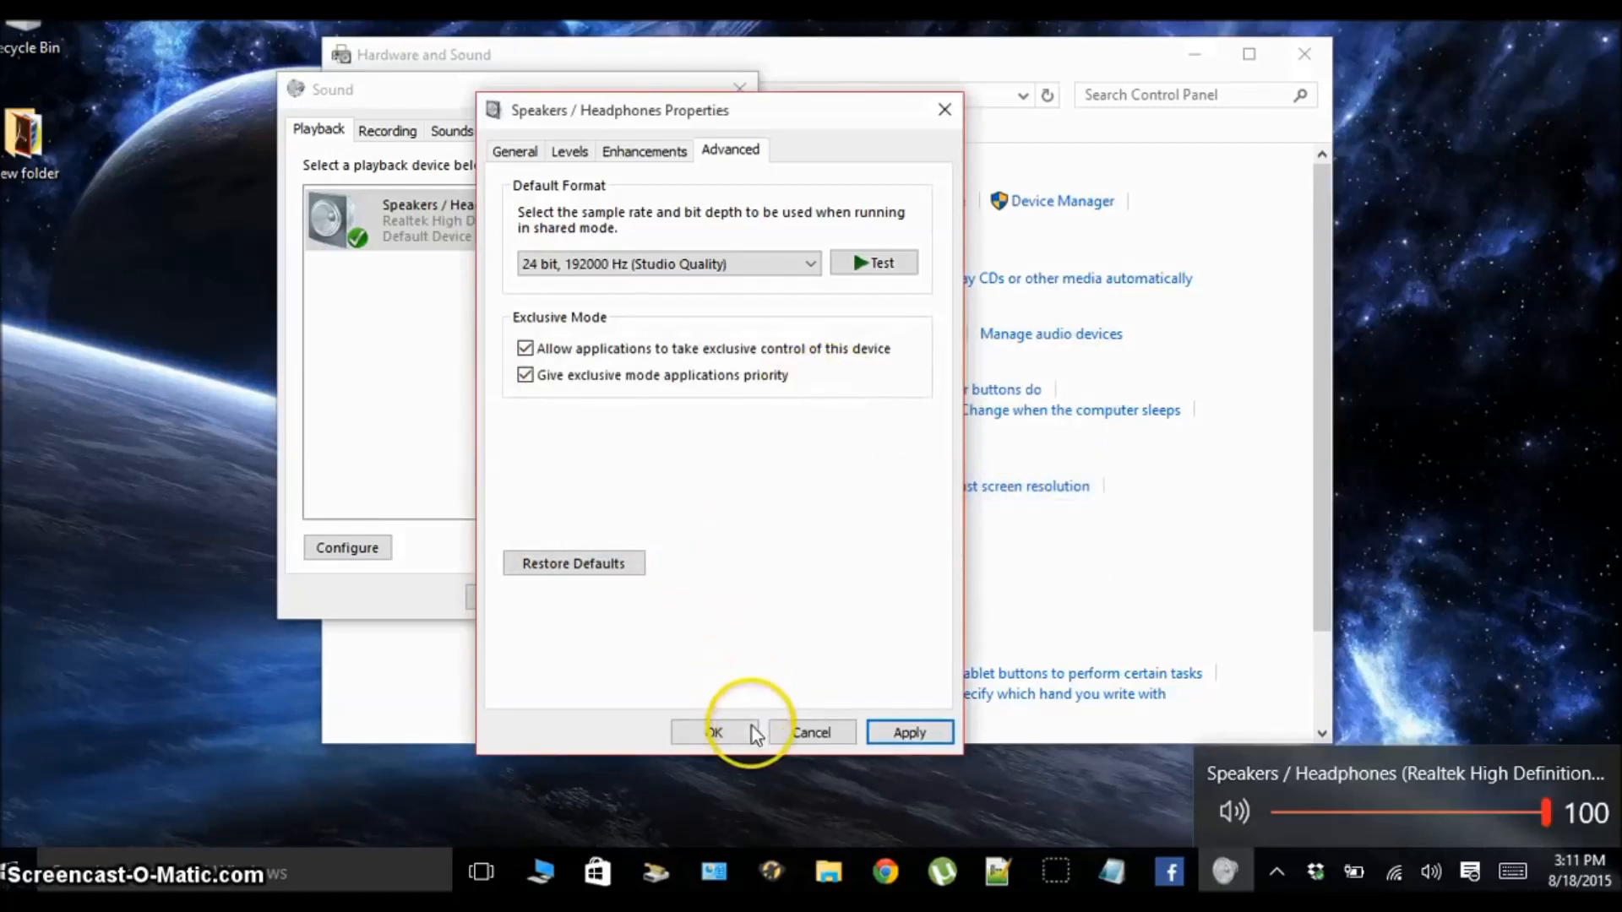
{"action": "left_click", "coordinate": [713, 731]}
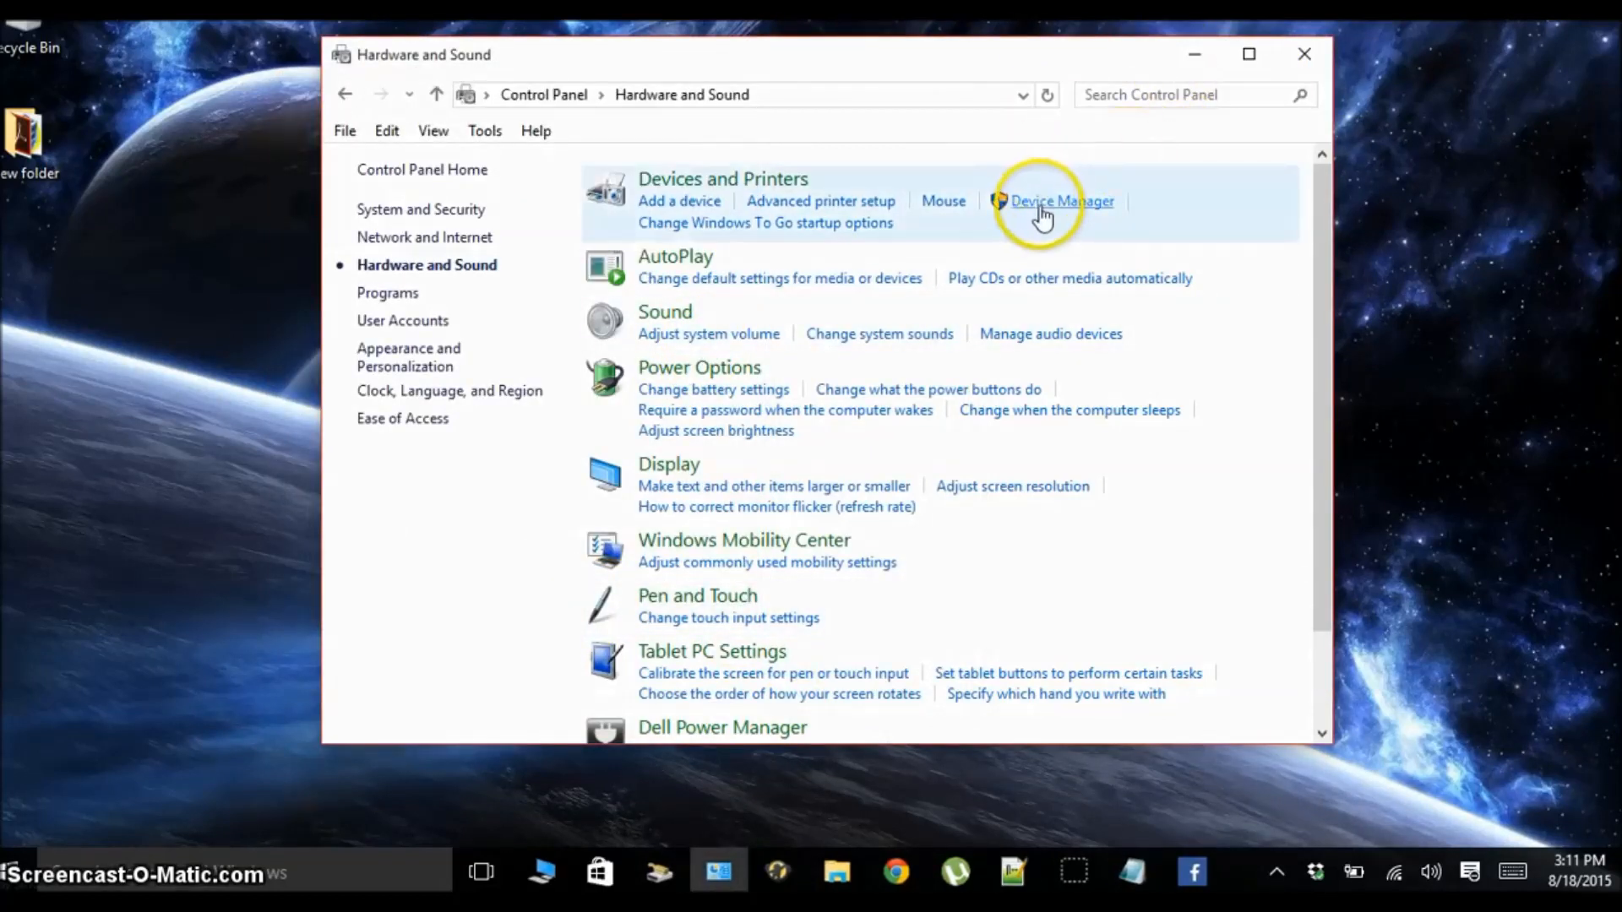
{"action": "mouse_move", "coordinate": [703, 186]}
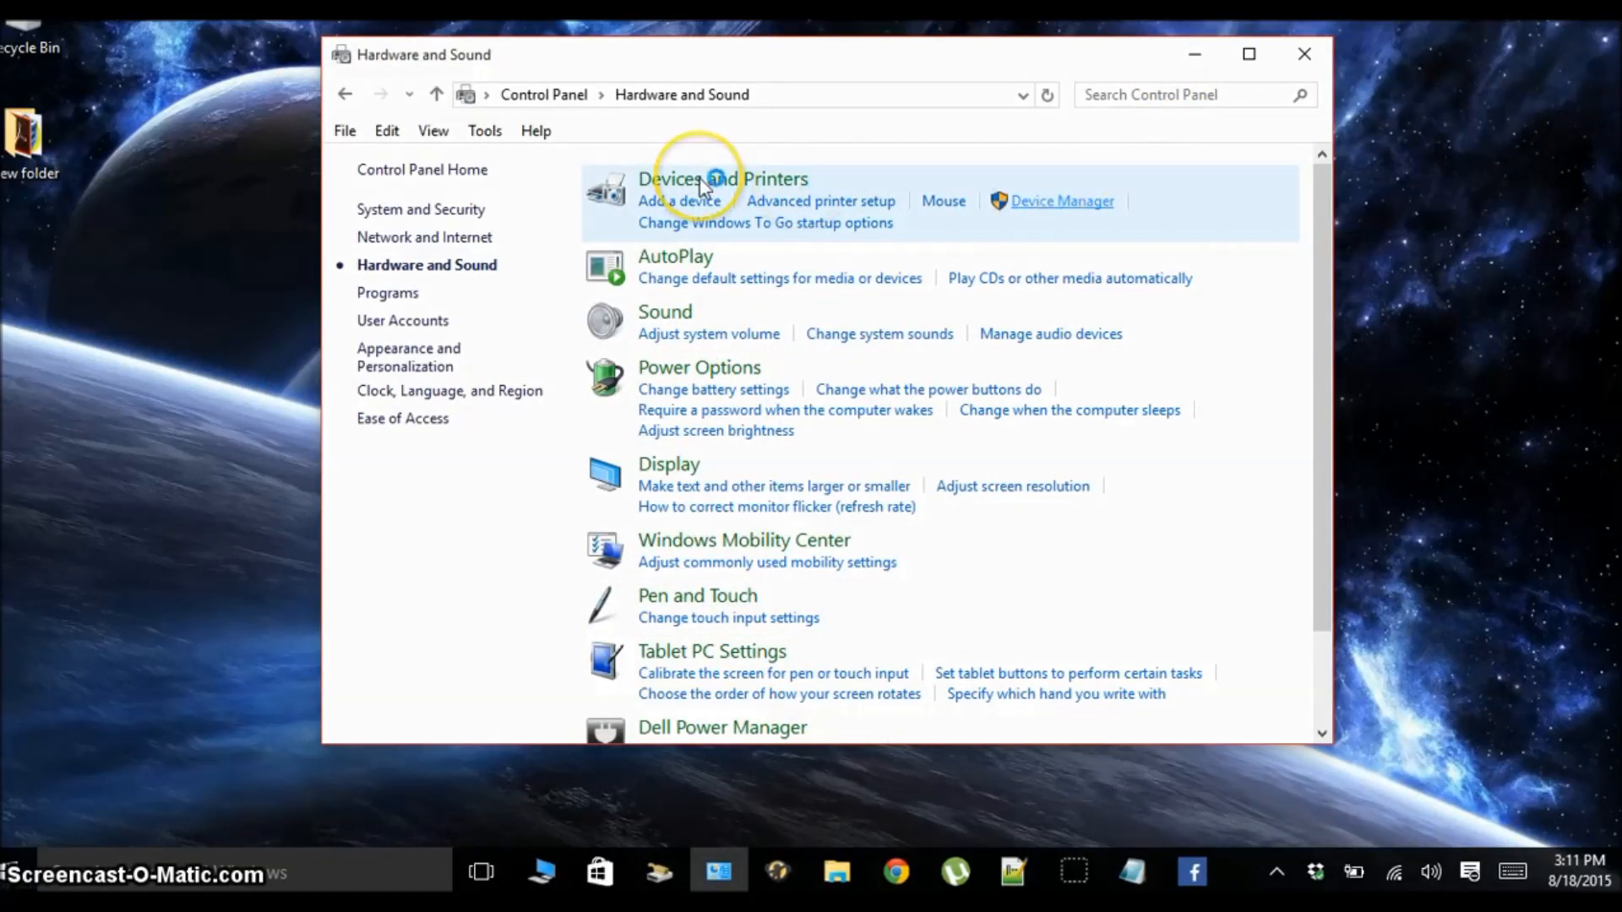
Step: Launch Device Manager from the Devices and Printers section
{"action": "left_click", "coordinate": [1061, 201]}
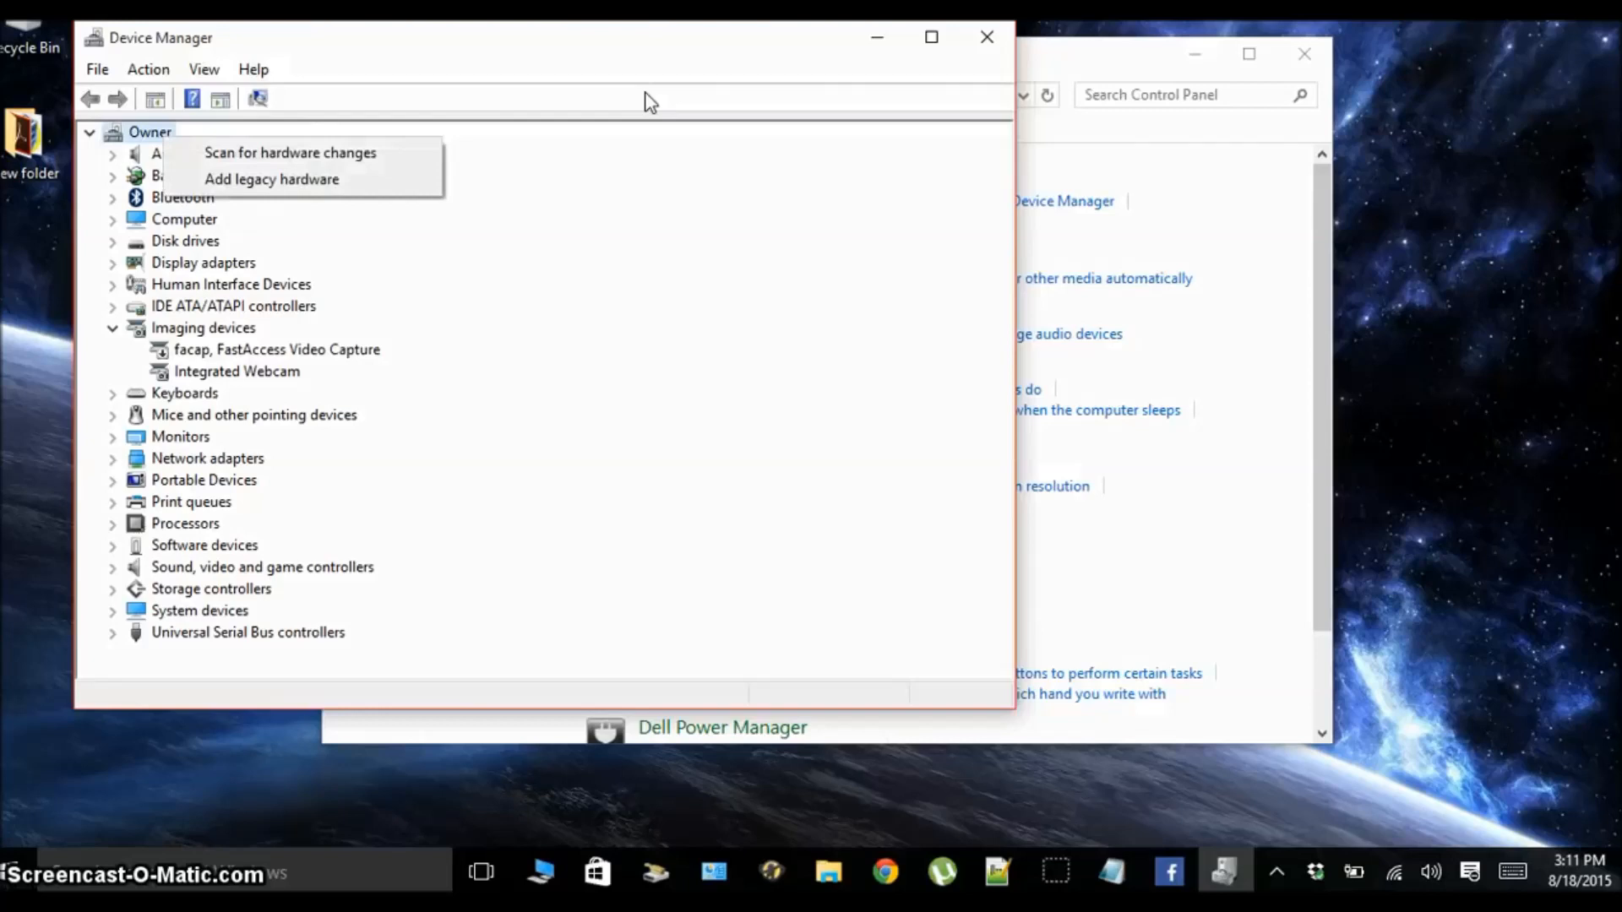
{"action": "mouse_move", "coordinate": [289, 152]}
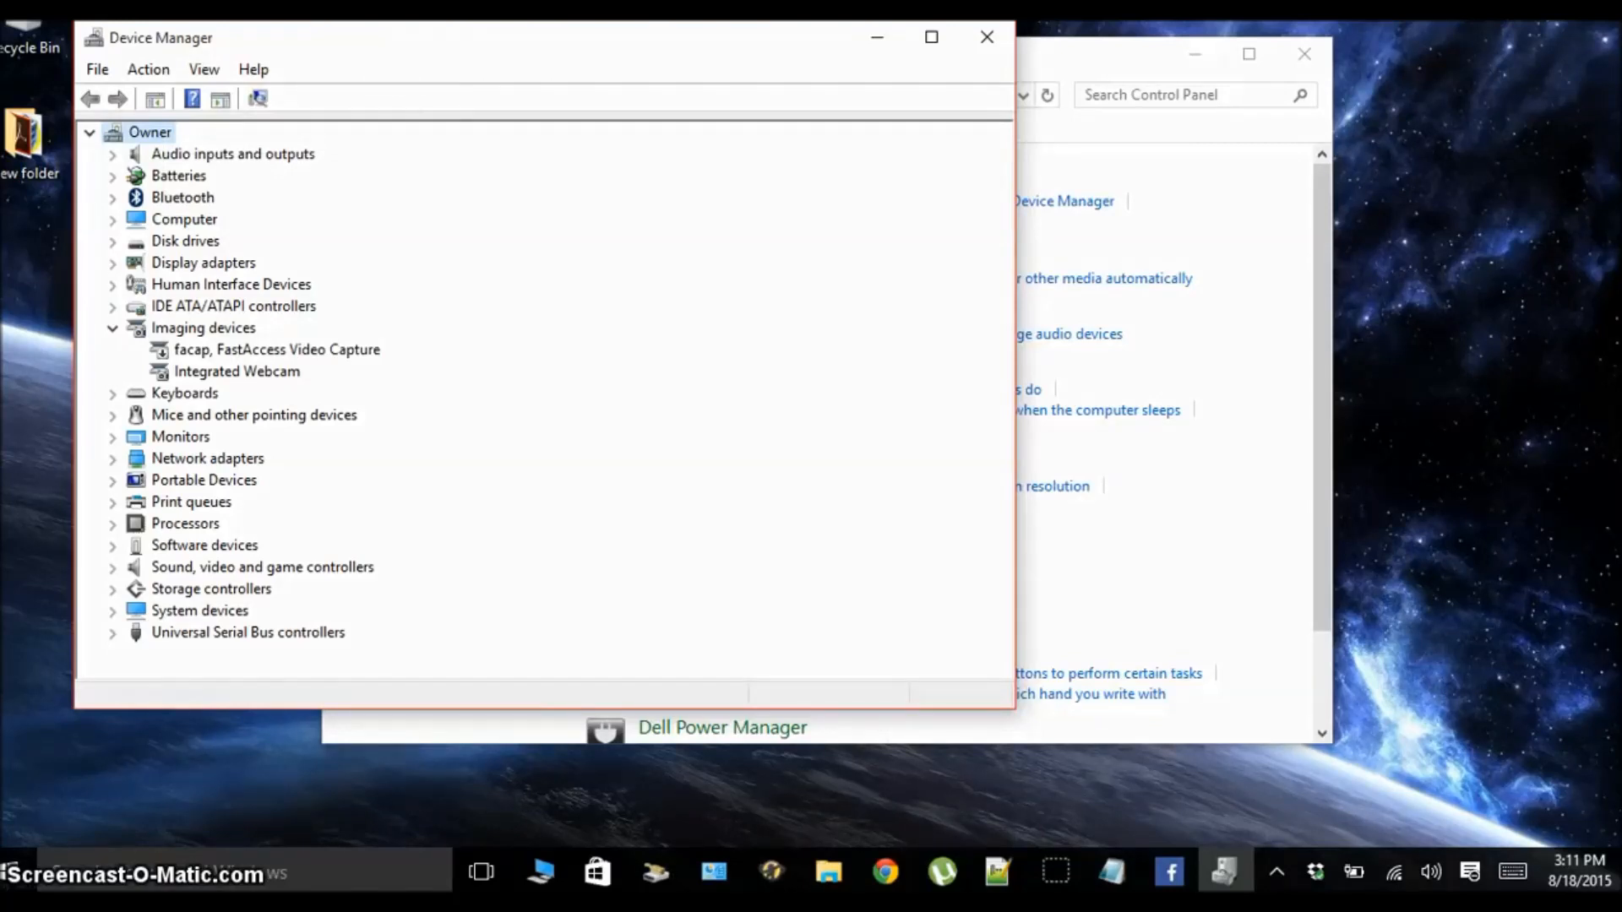
{"action": "mouse_move", "coordinate": [836, 66]}
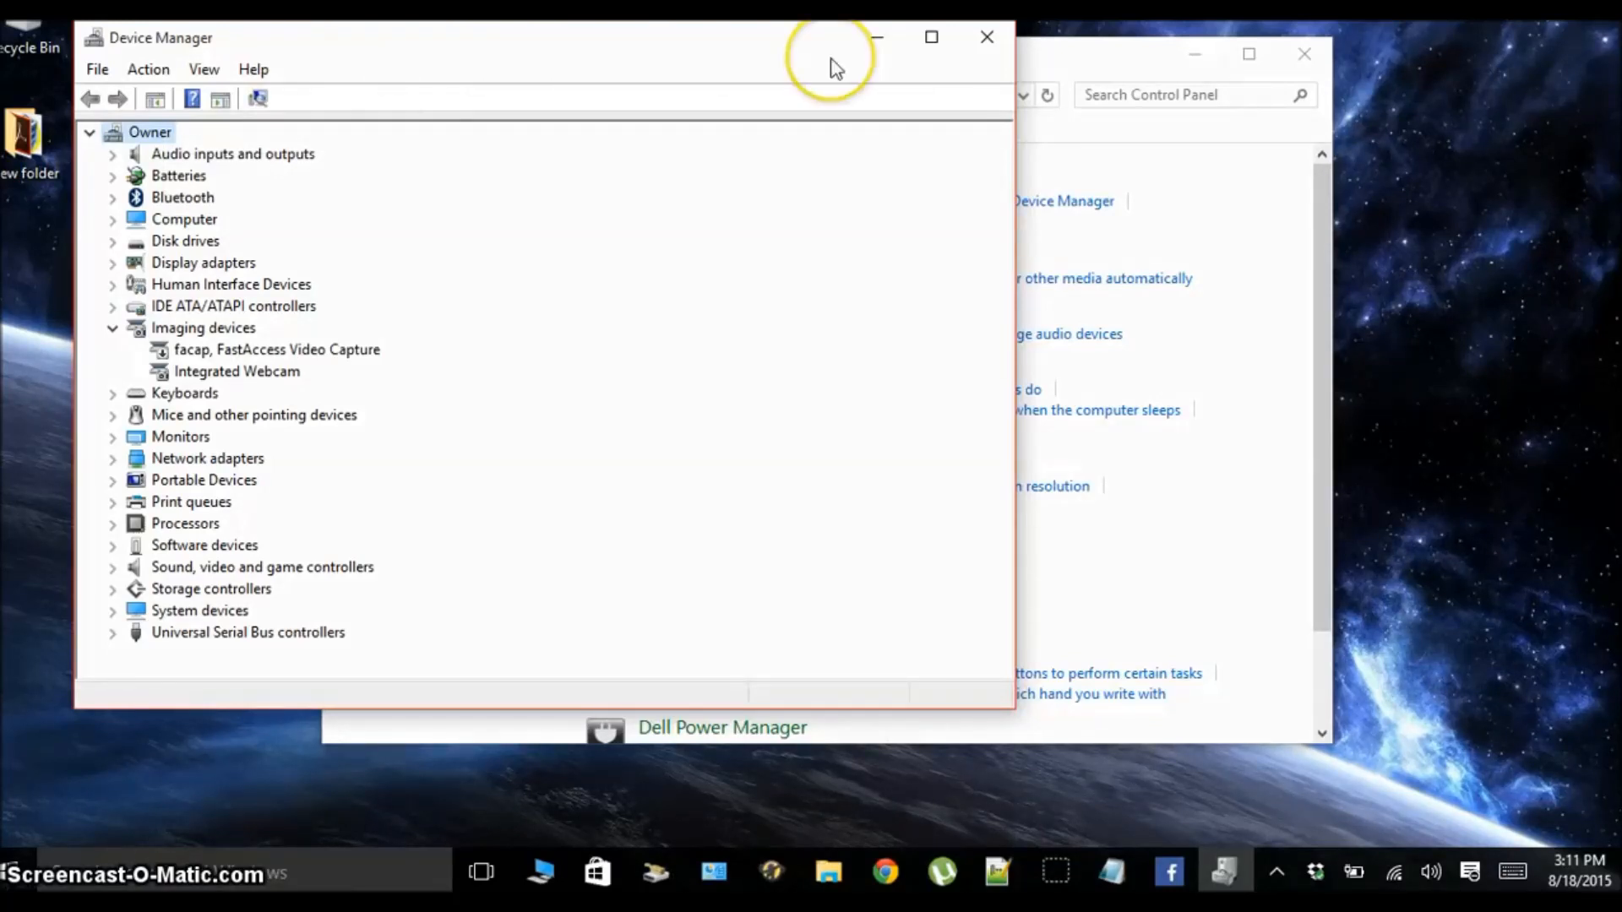
{"action": "mouse_move", "coordinate": [836, 67]}
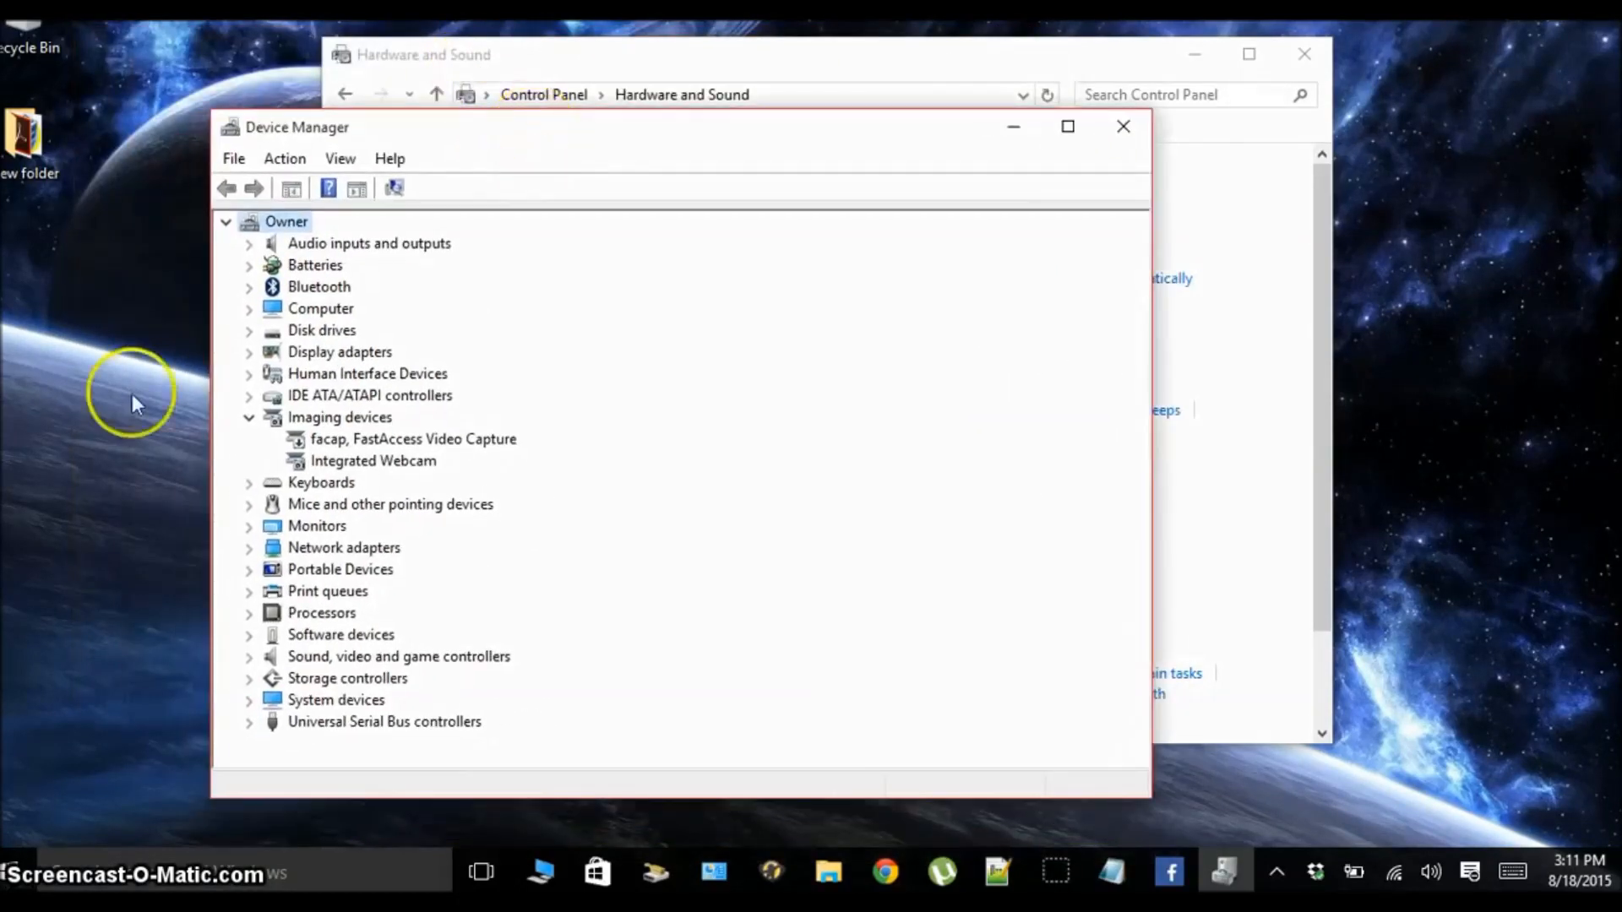
{"action": "mouse_move", "coordinate": [118, 740]}
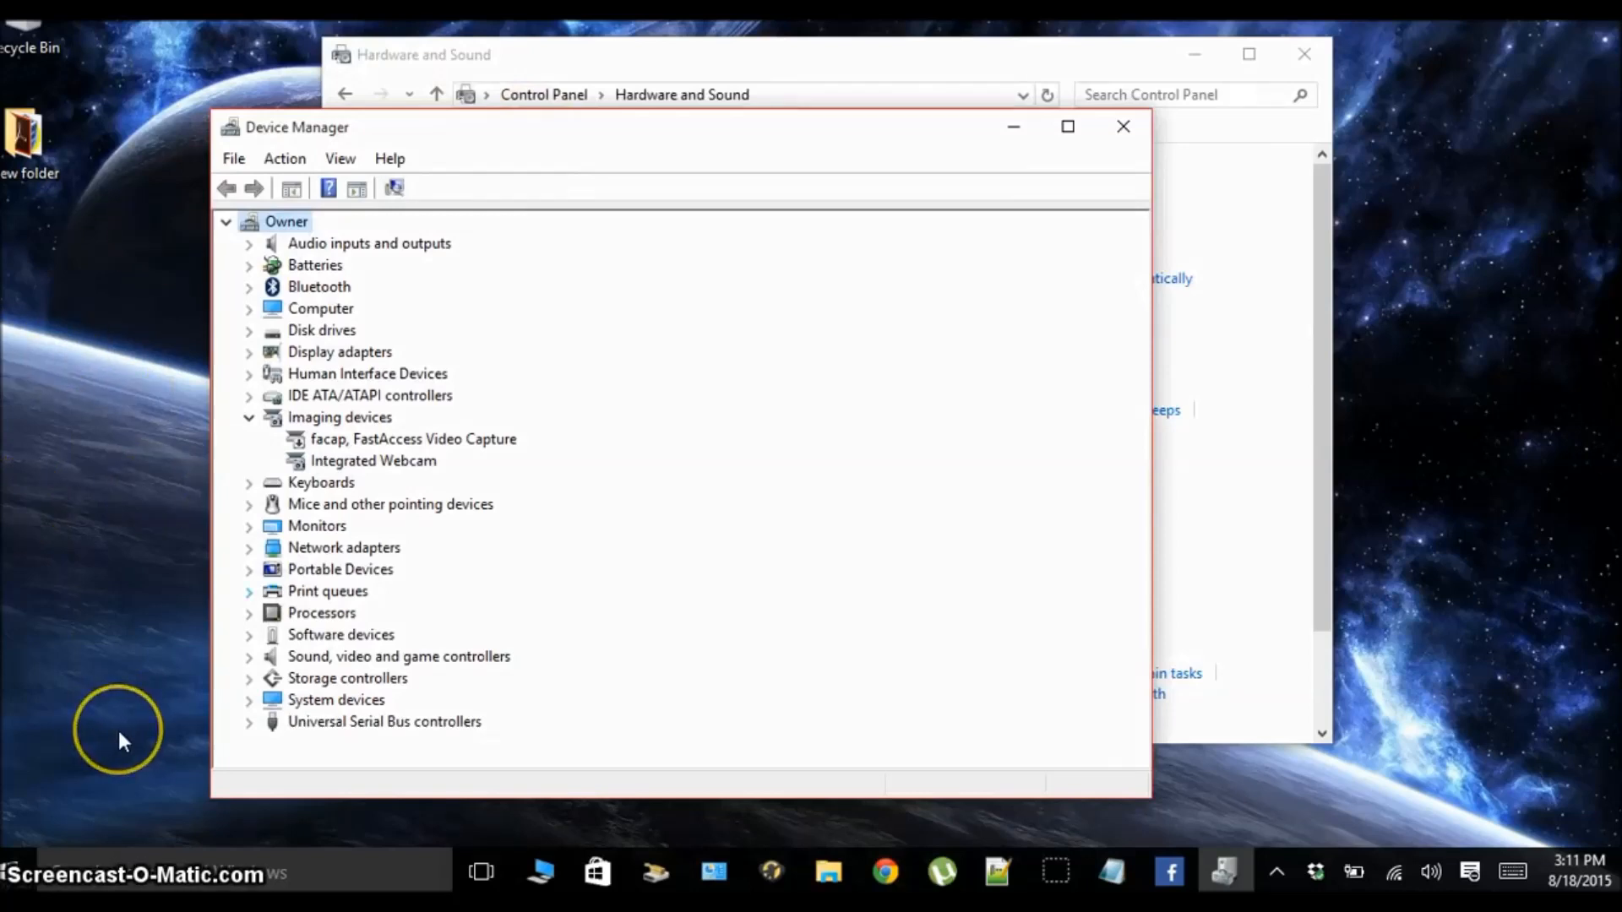
{"action": "mouse_move", "coordinate": [199, 483]}
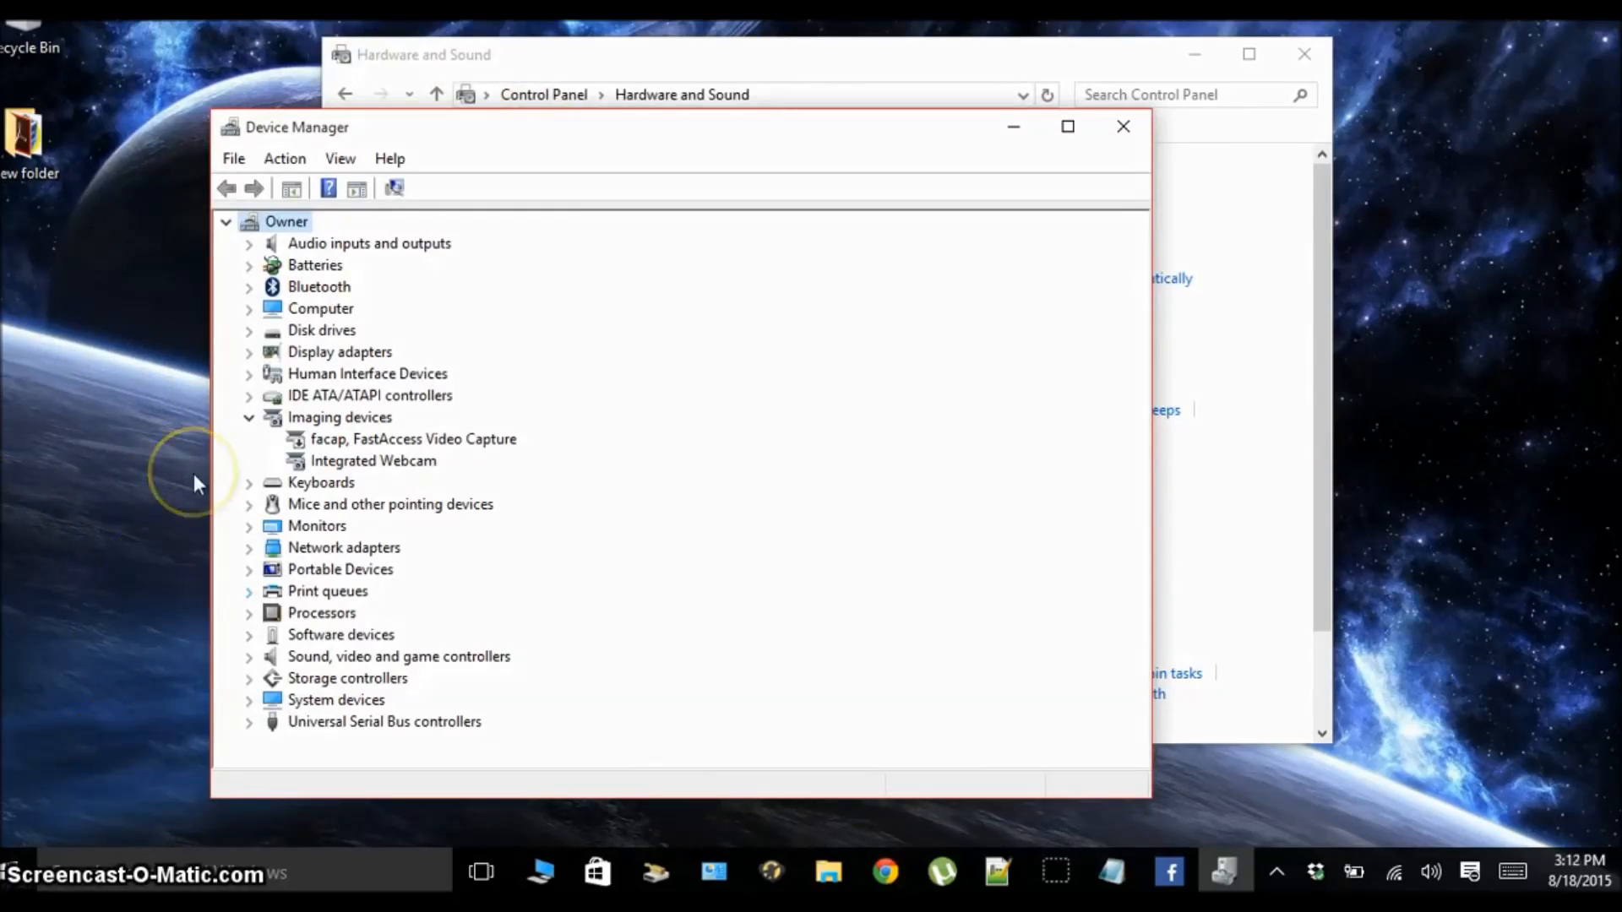
{"action": "mouse_move", "coordinate": [196, 485]}
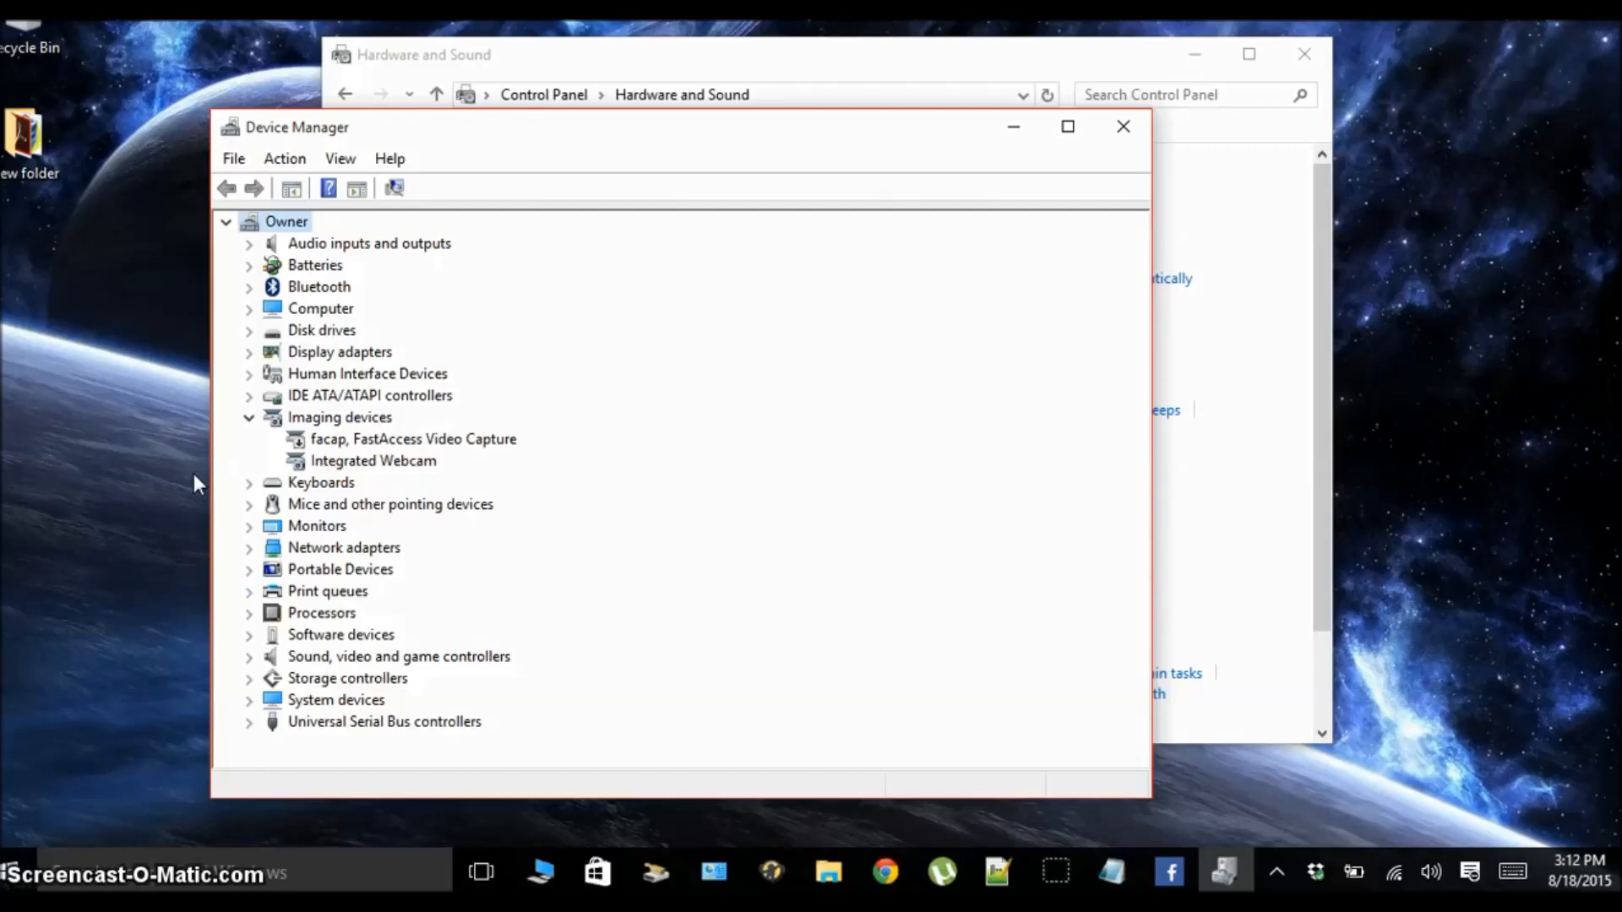